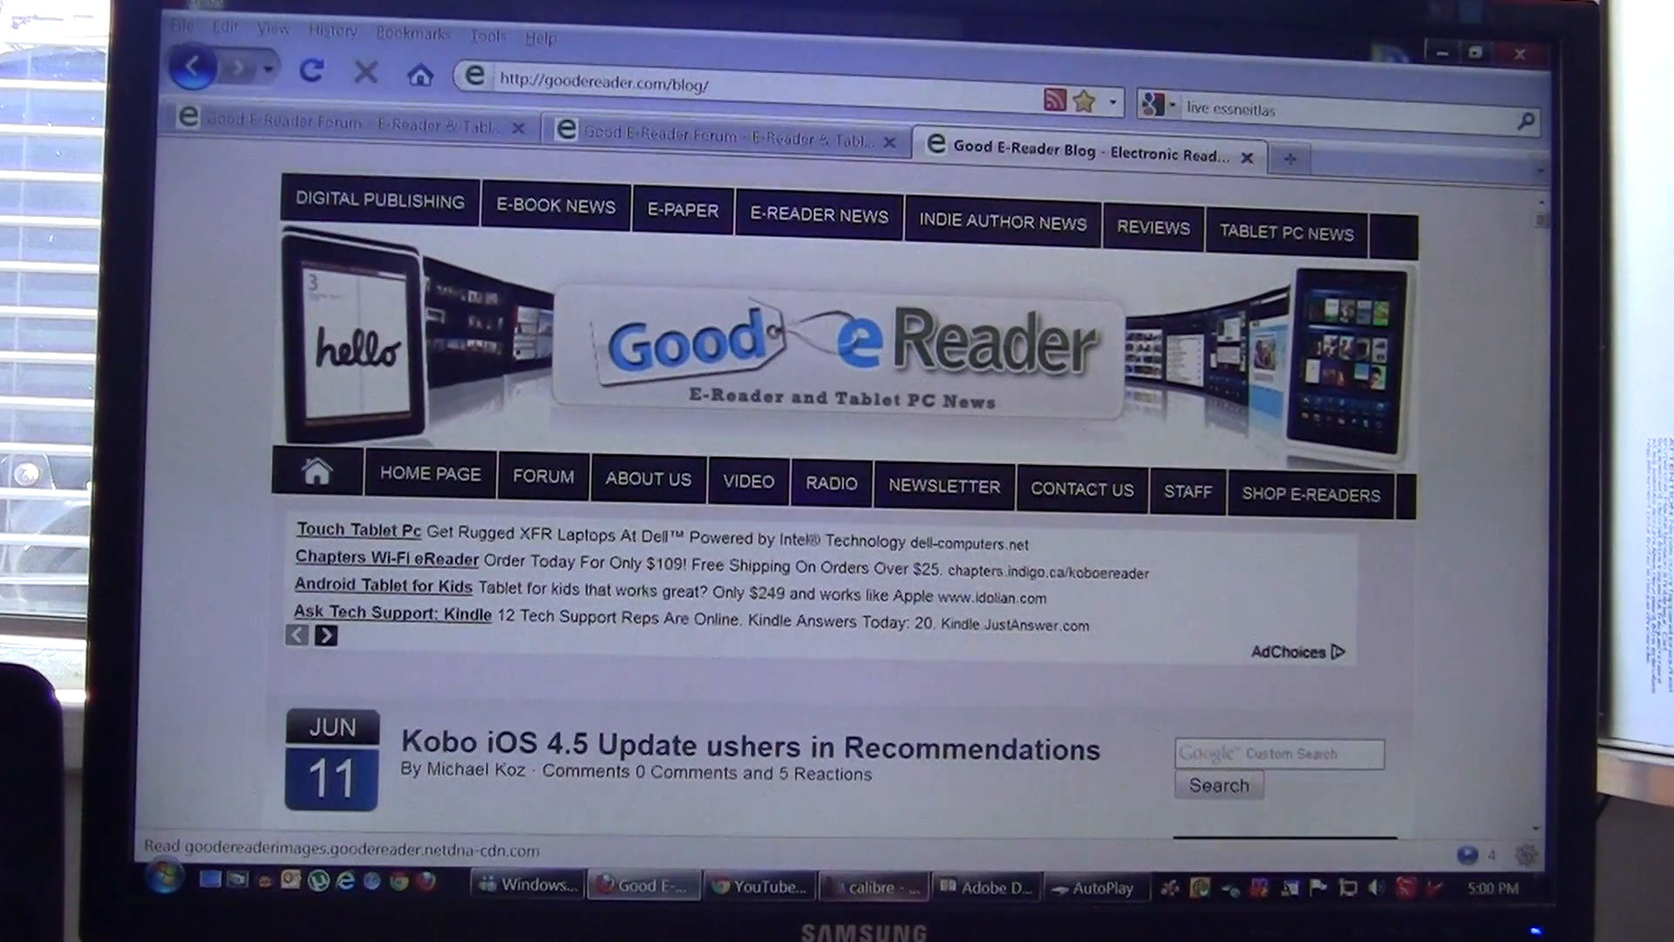
Step: Restore the calibre window, showing an empty library with the Kobo connected
{"action": "left_click", "coordinate": [870, 884]}
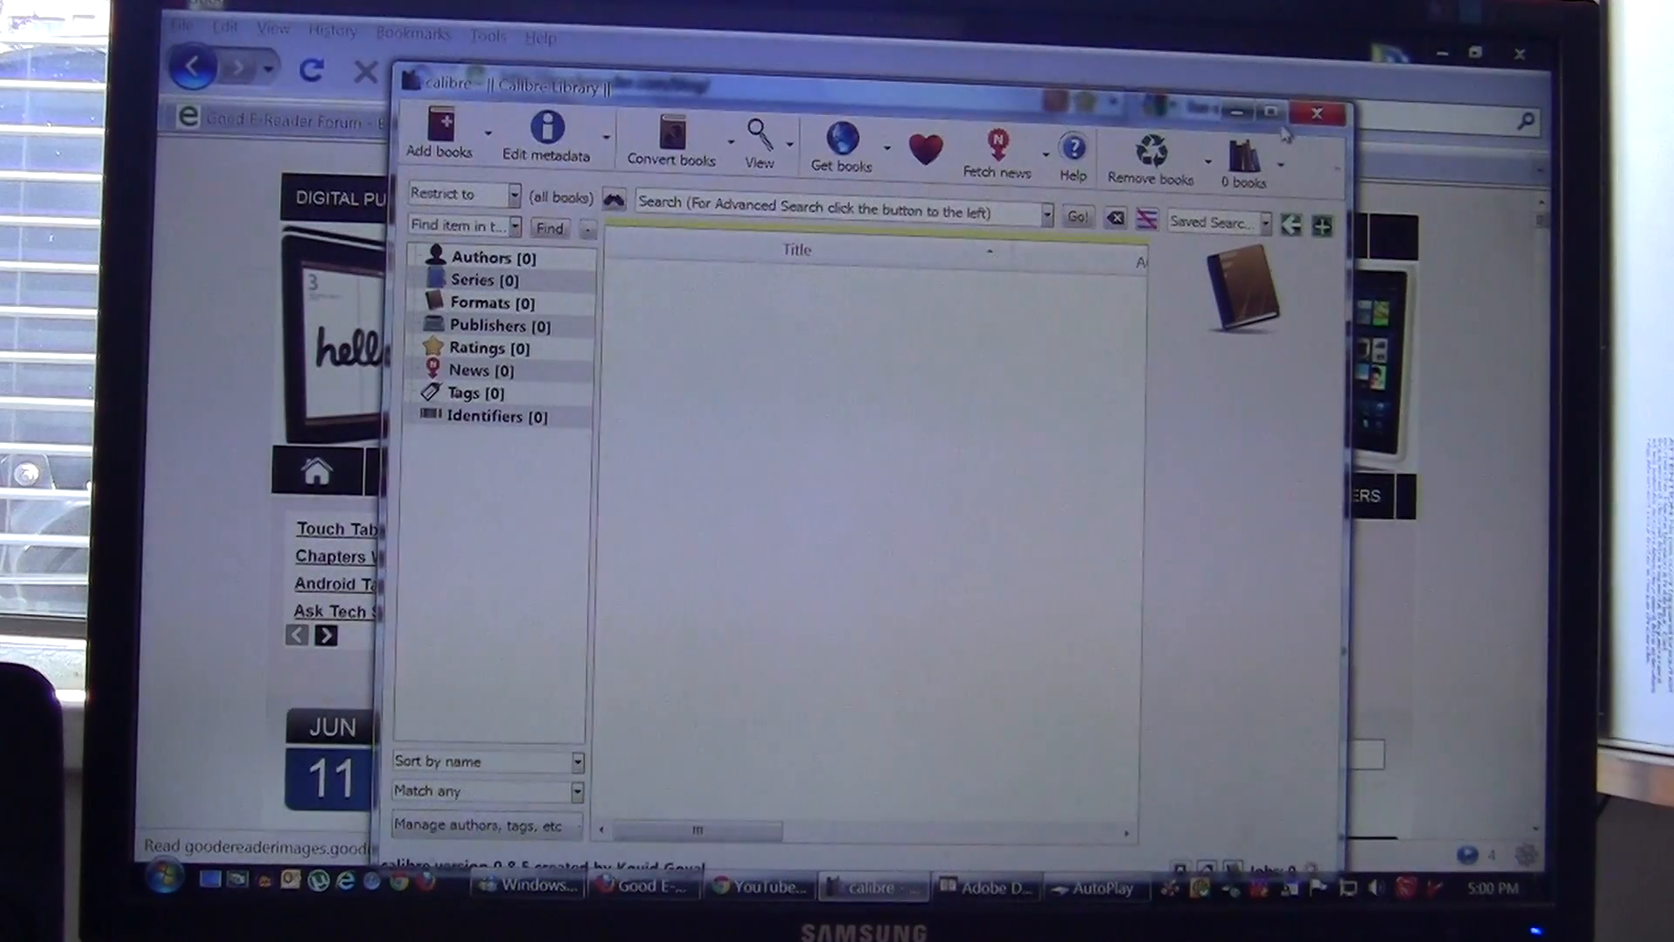
{"action": "mouse_move", "coordinate": [1269, 115]}
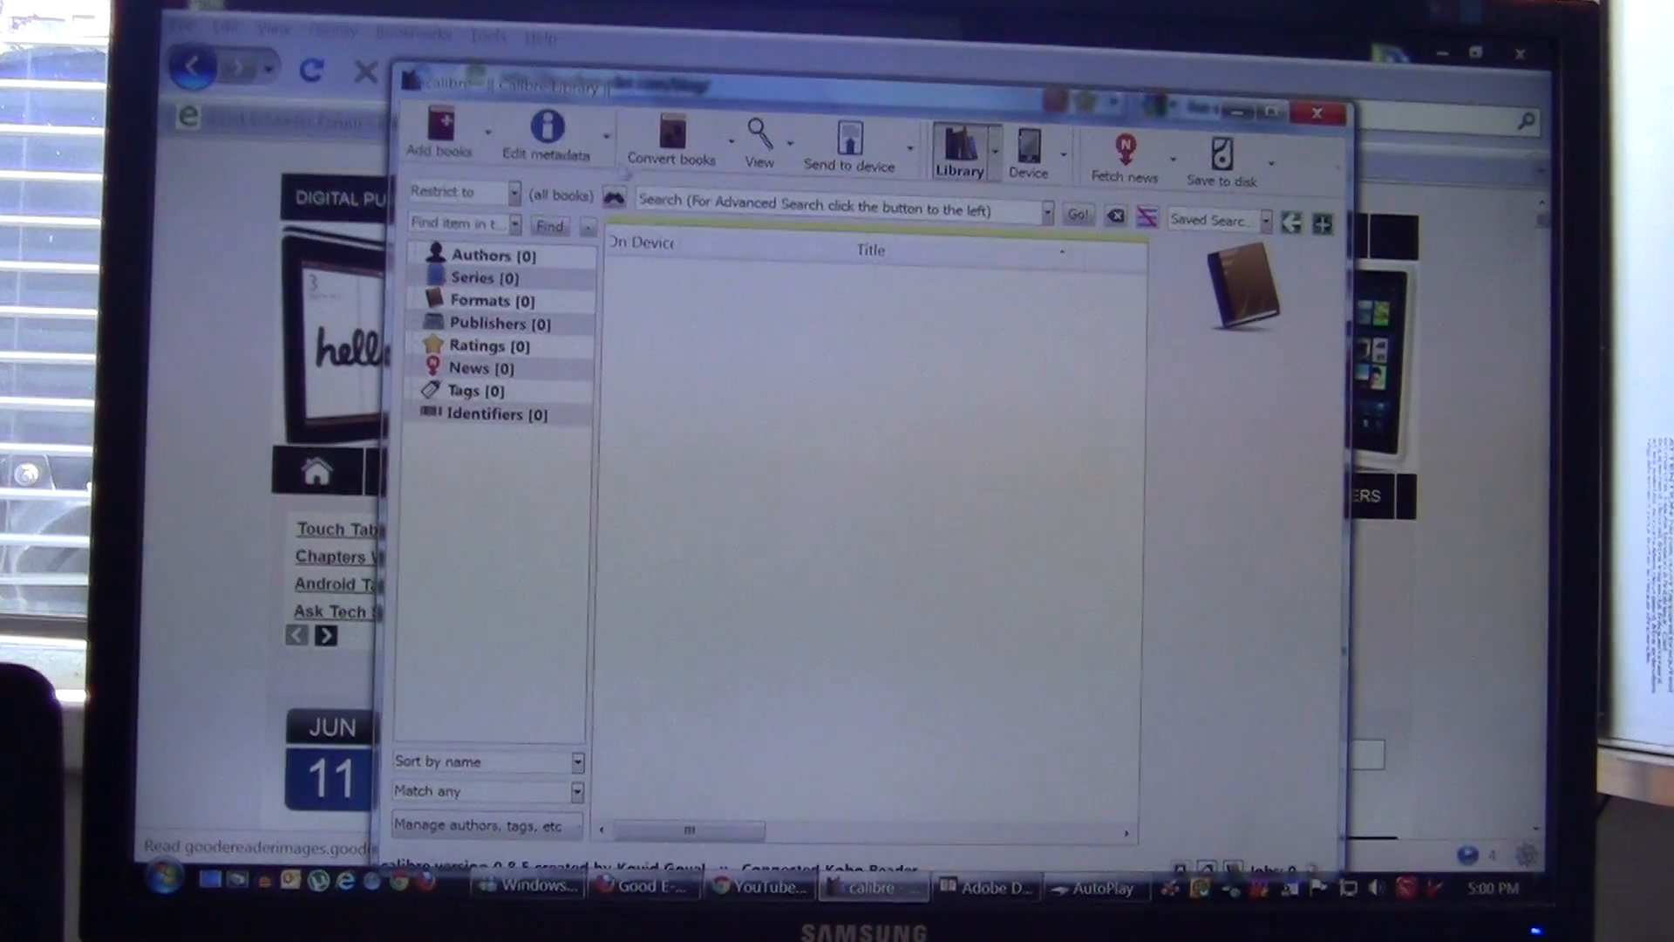
{"action": "mouse_move", "coordinate": [439, 128]}
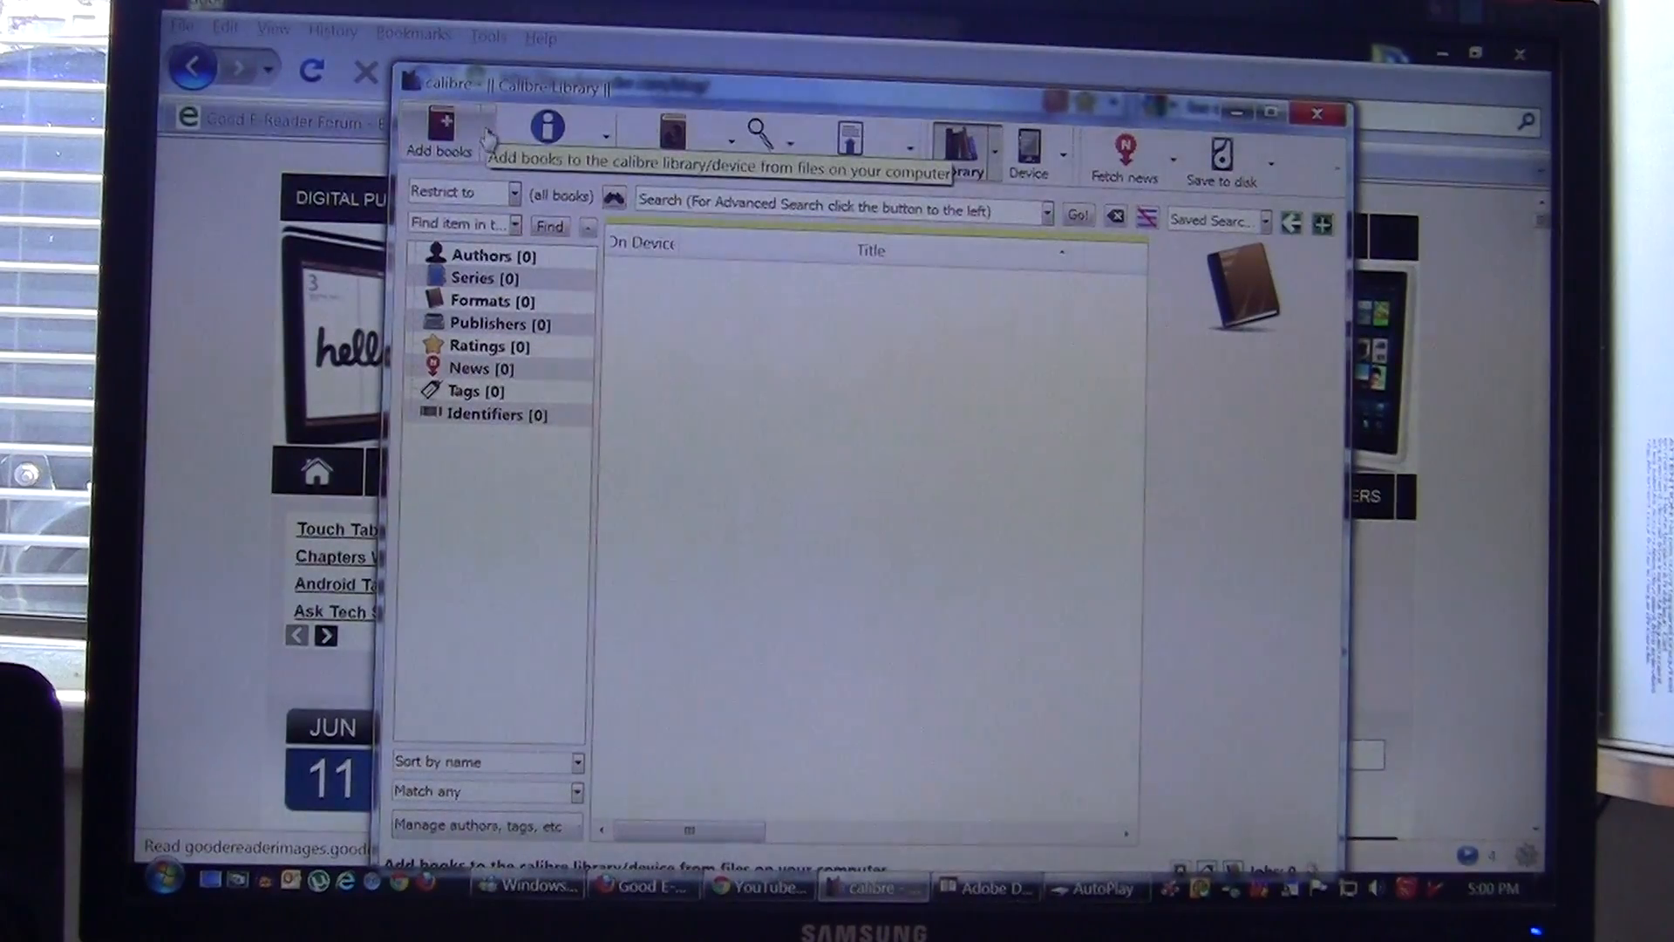
Step: Add the City of Veils epub from the Desktop using 'Add books from a single directory'
{"action": "left_click", "coordinate": [490, 133]}
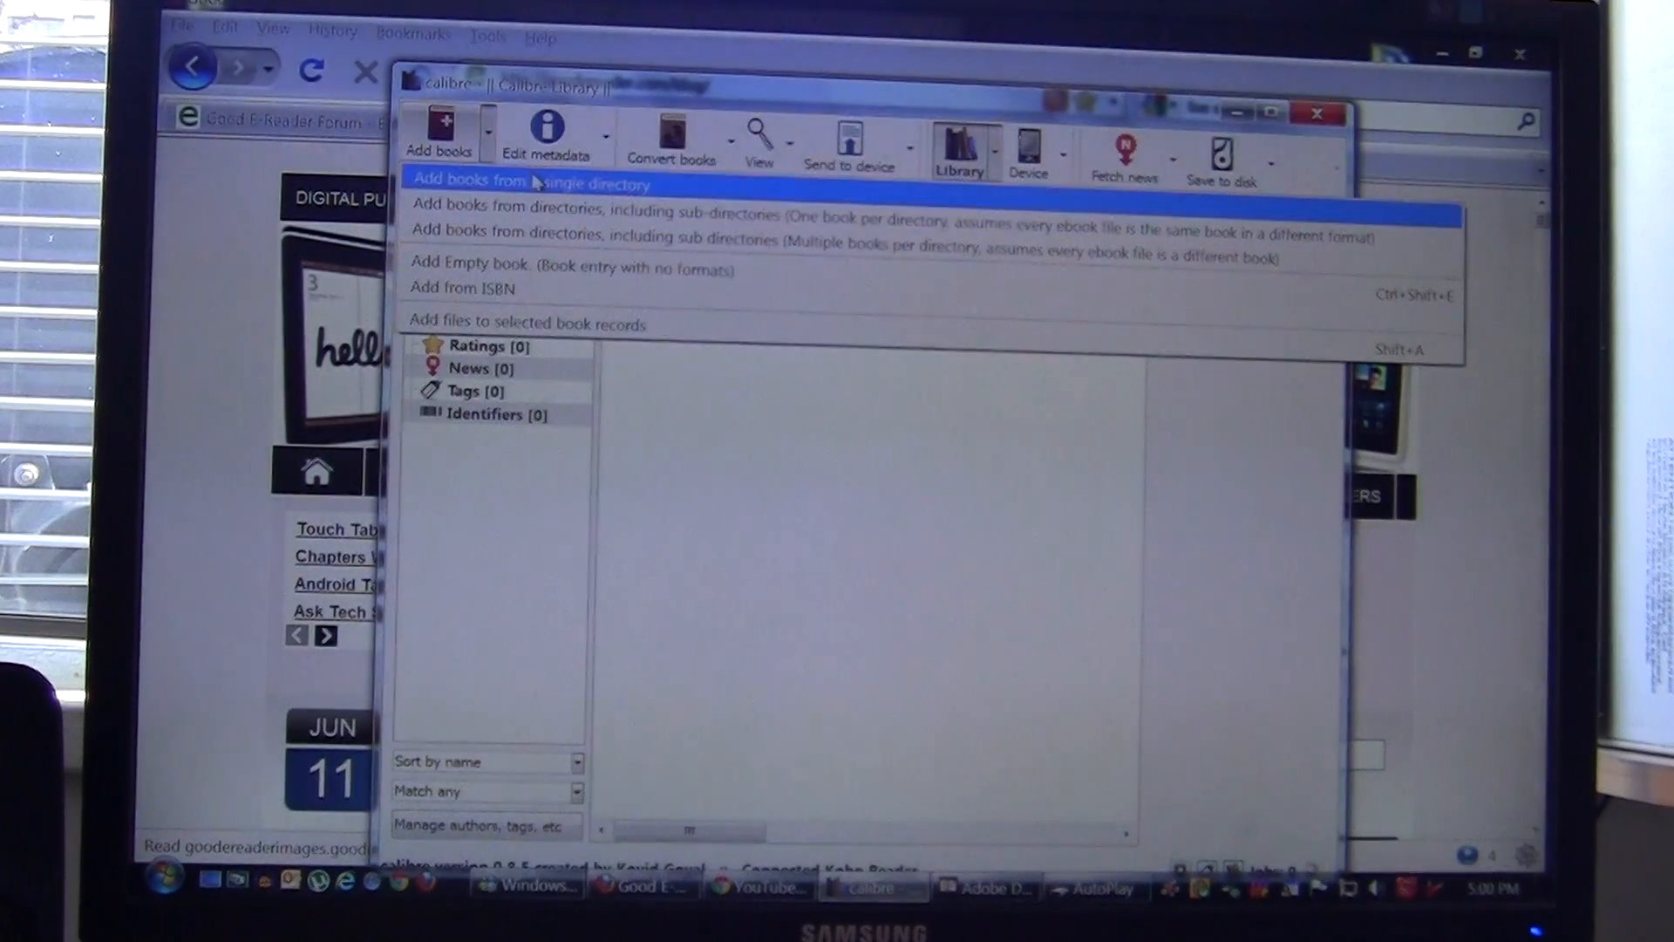
{"action": "left_click", "coordinate": [531, 181]}
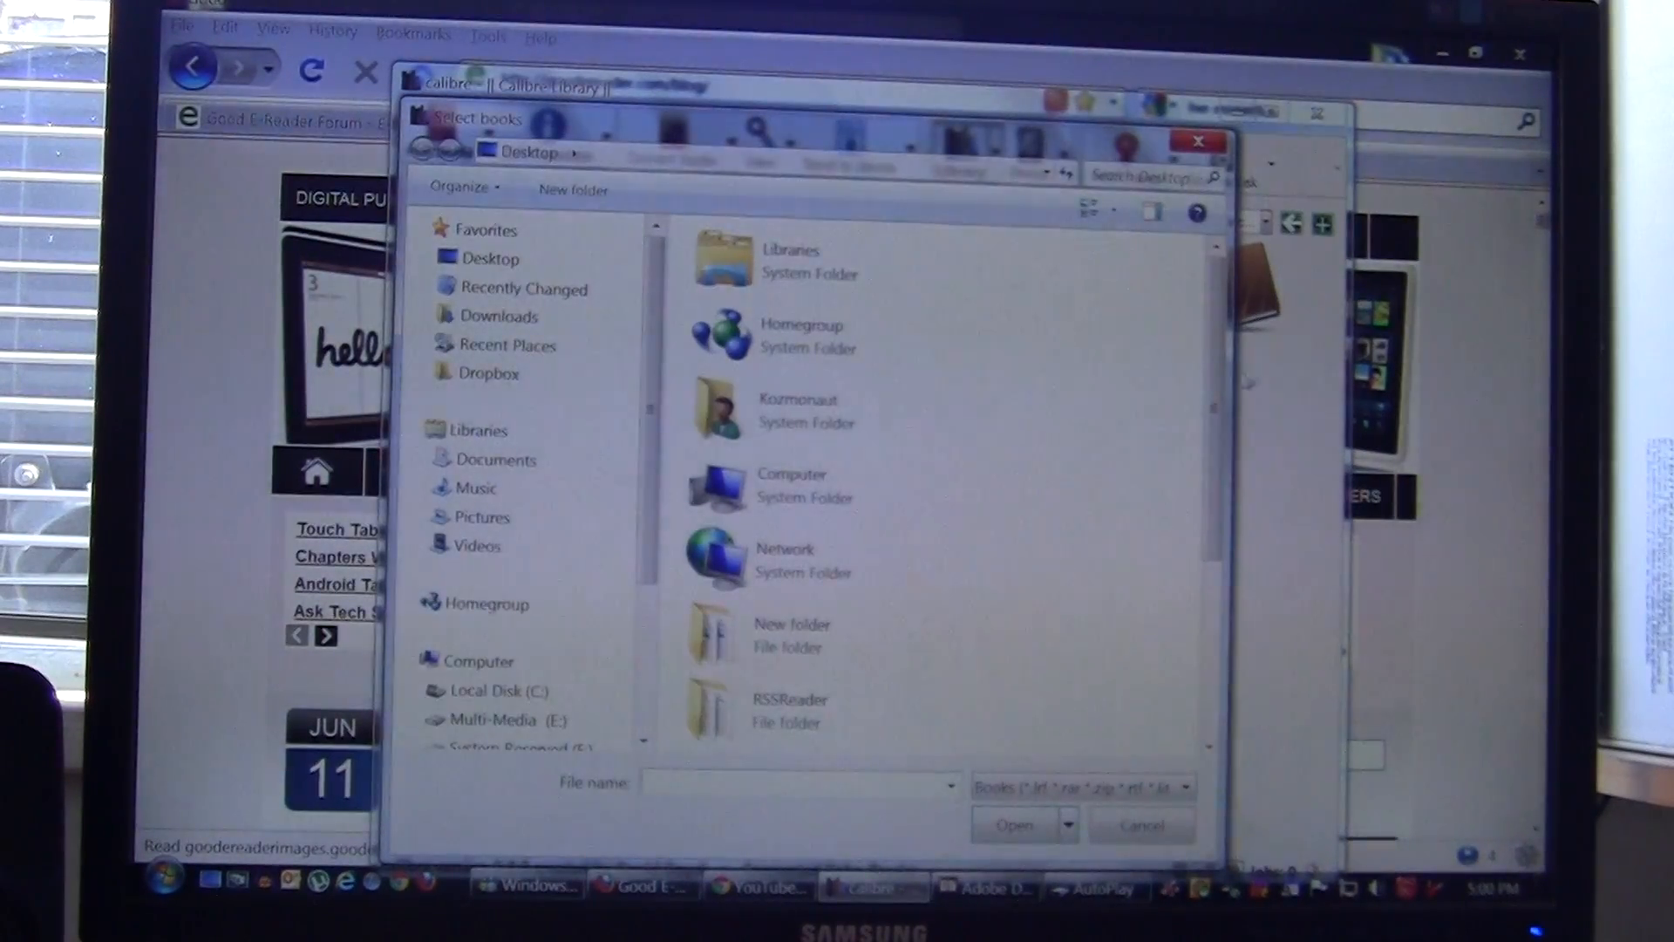
{"action": "scroll", "scroll_direction": "down", "scroll_amount": 3}
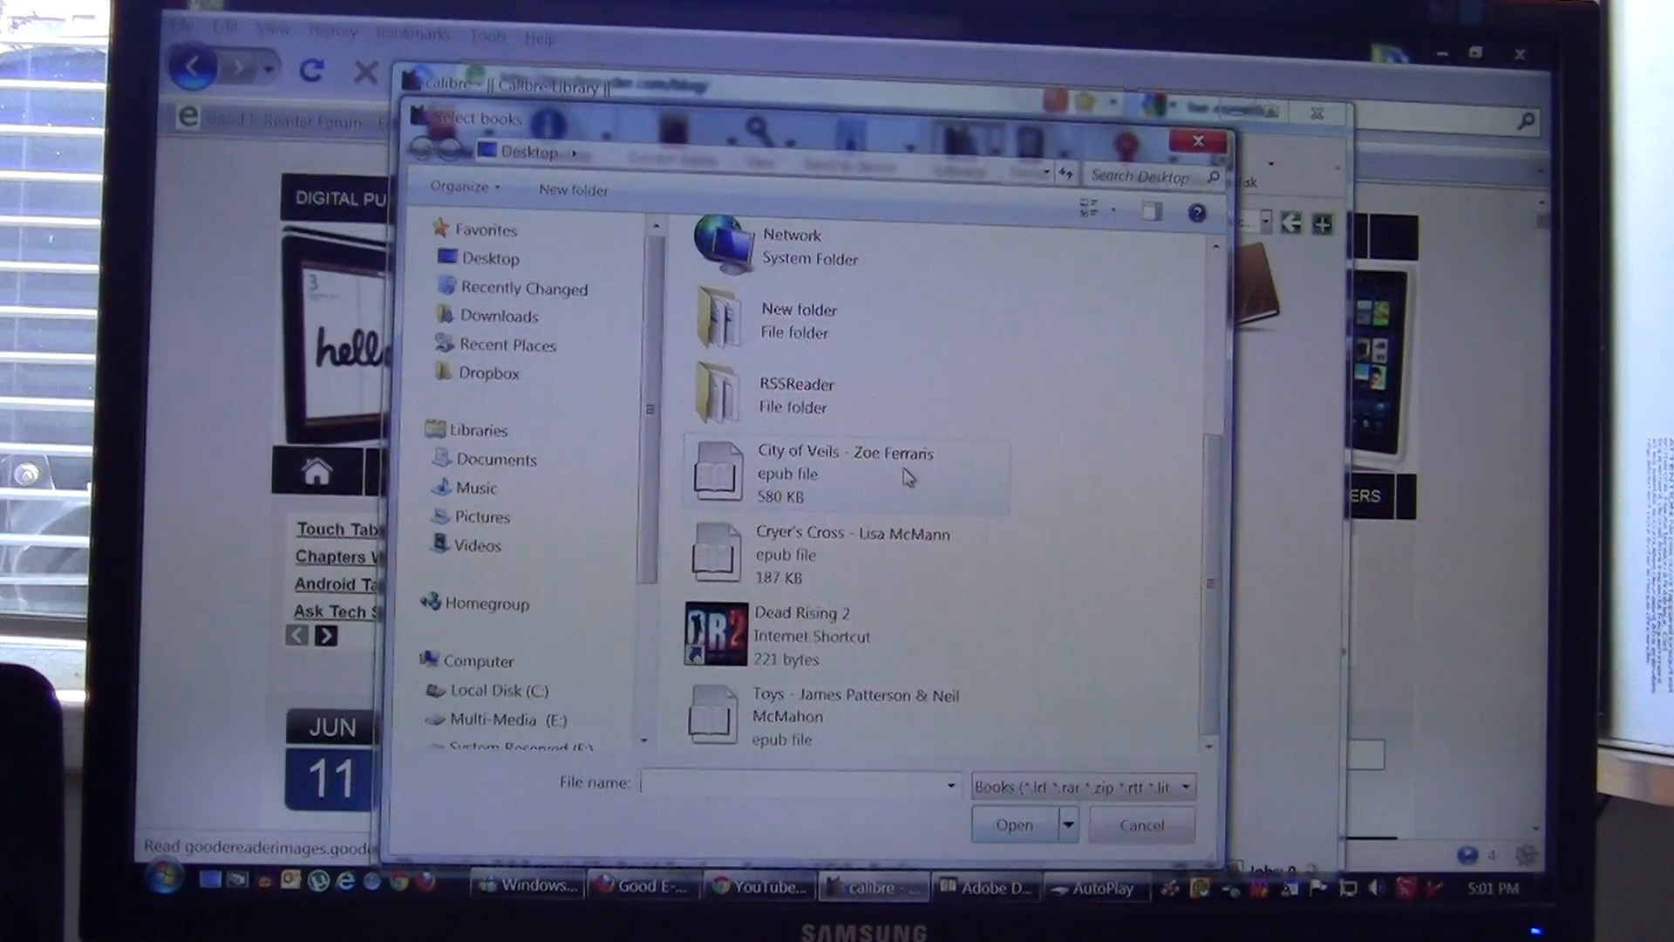
{"action": "left_click", "coordinate": [1012, 823]}
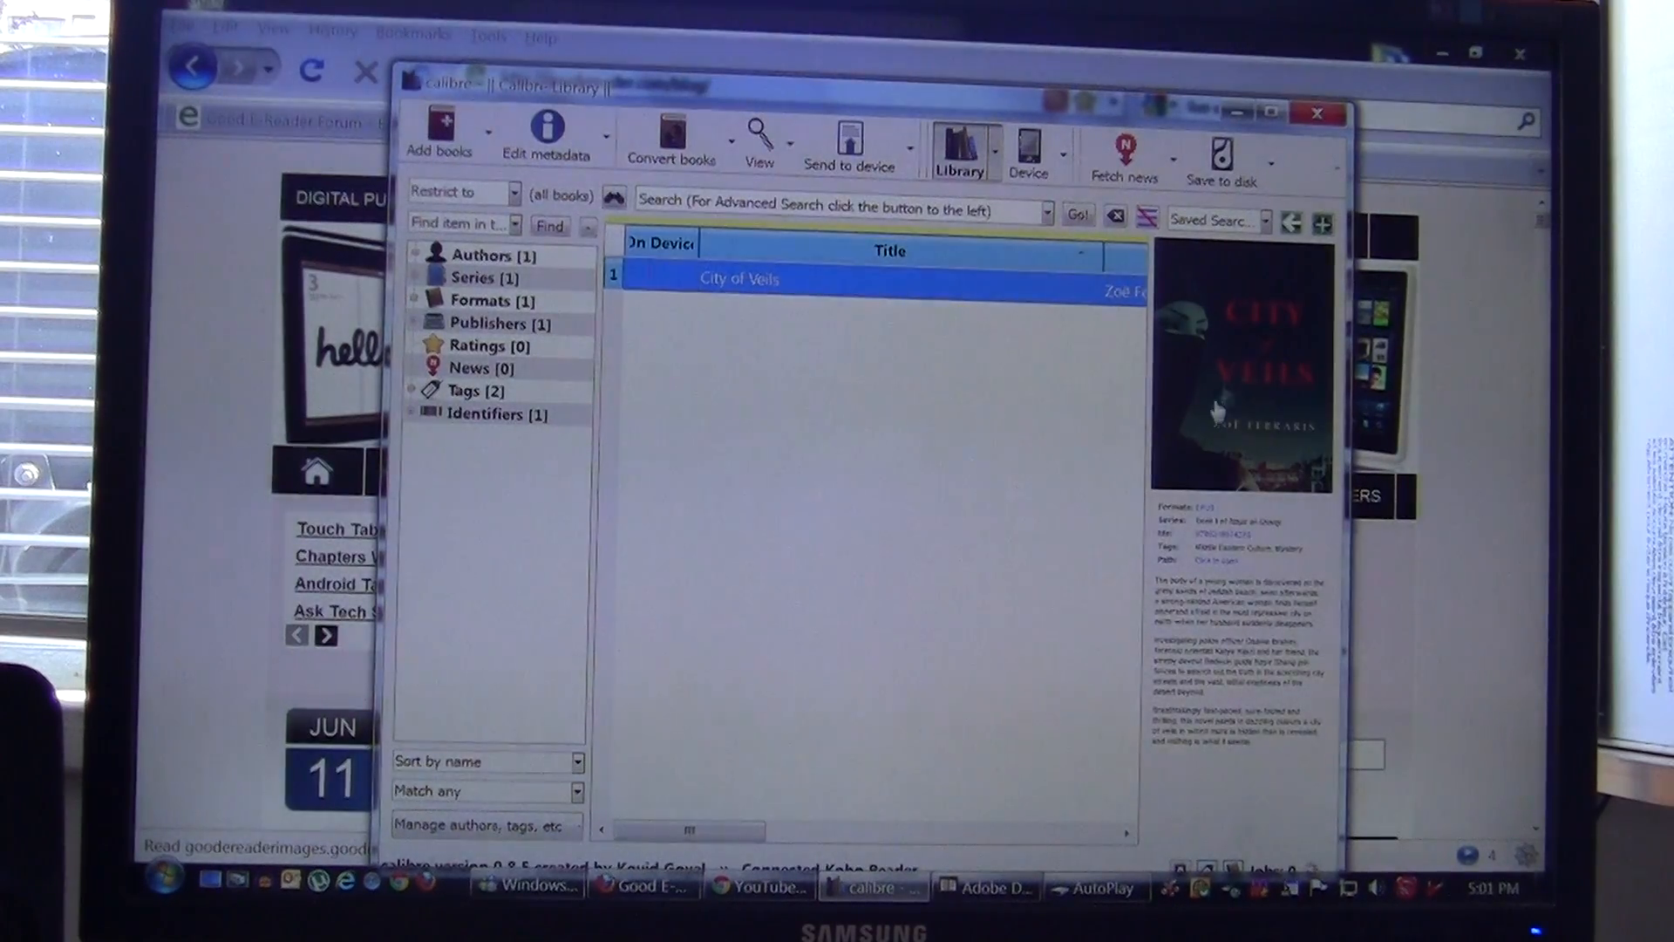
{"action": "mouse_move", "coordinate": [1212, 410]}
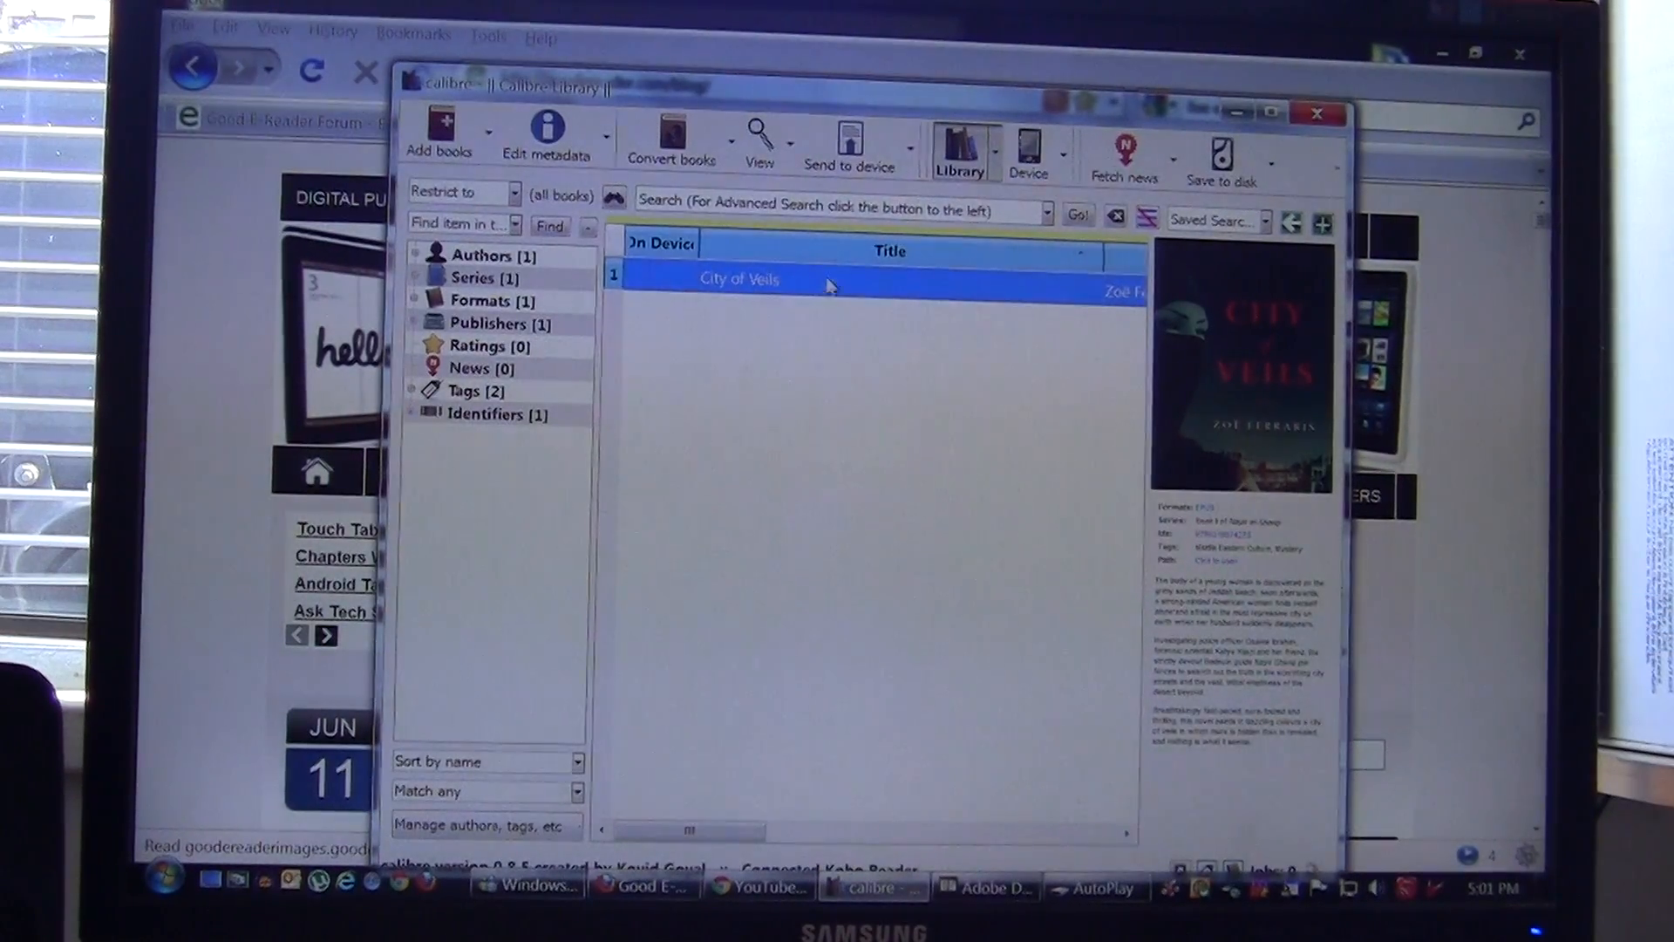
{"action": "right_click", "coordinate": [737, 279]}
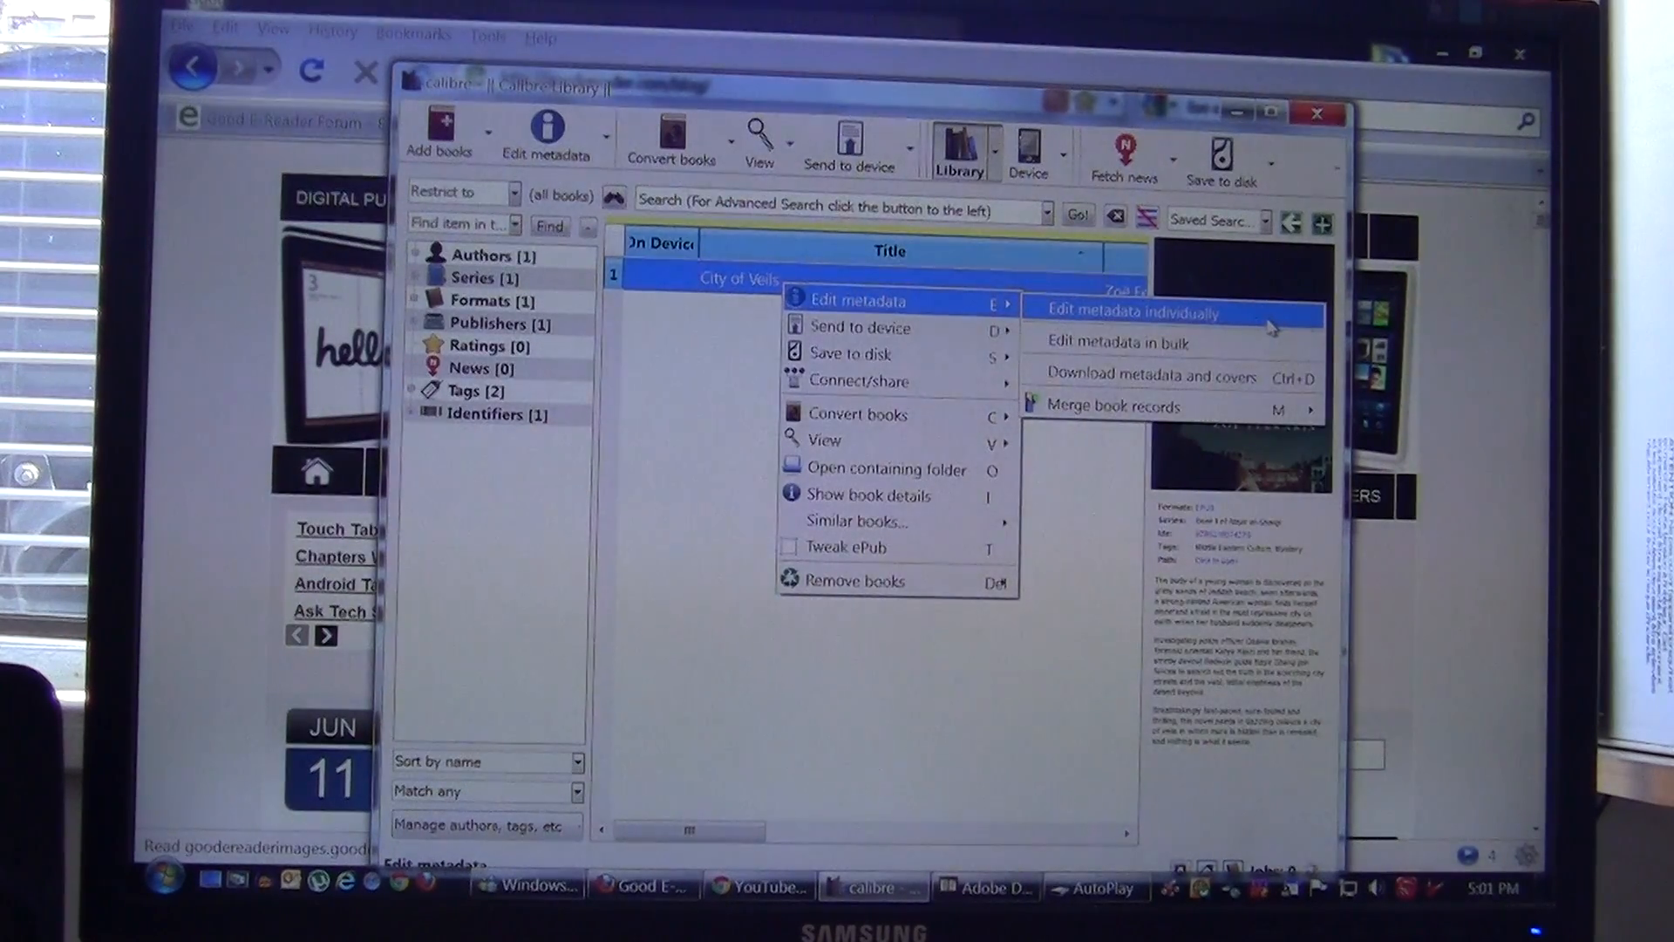
{"action": "left_click", "coordinate": [1119, 312]}
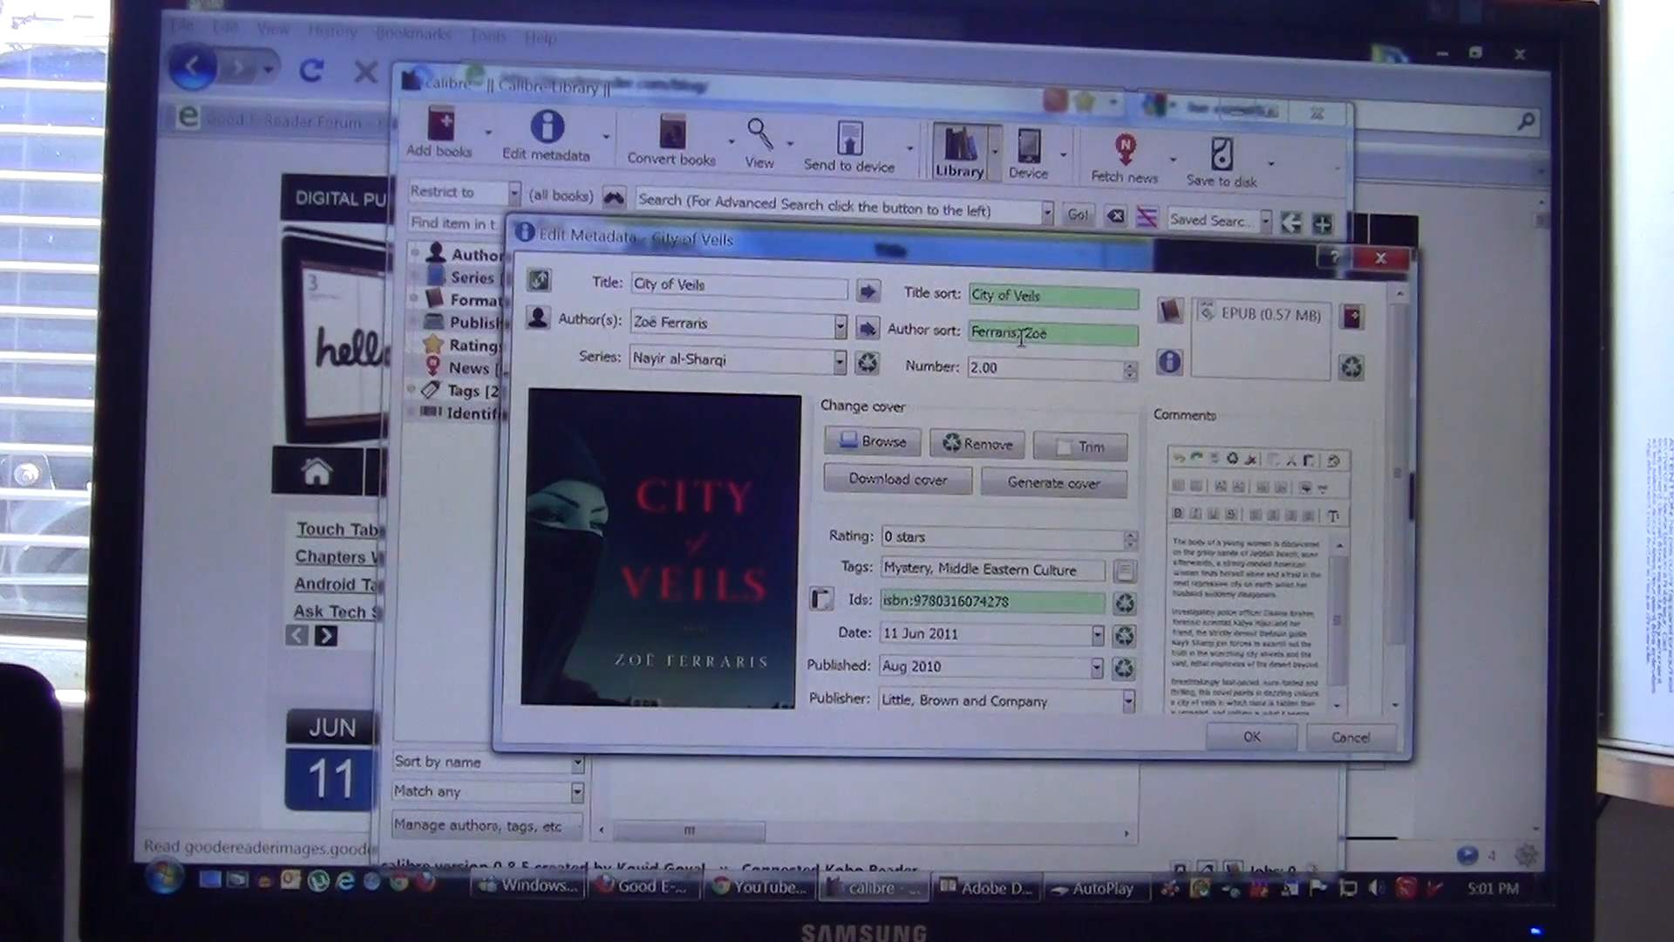
{"action": "double_click", "coordinate": [993, 332]}
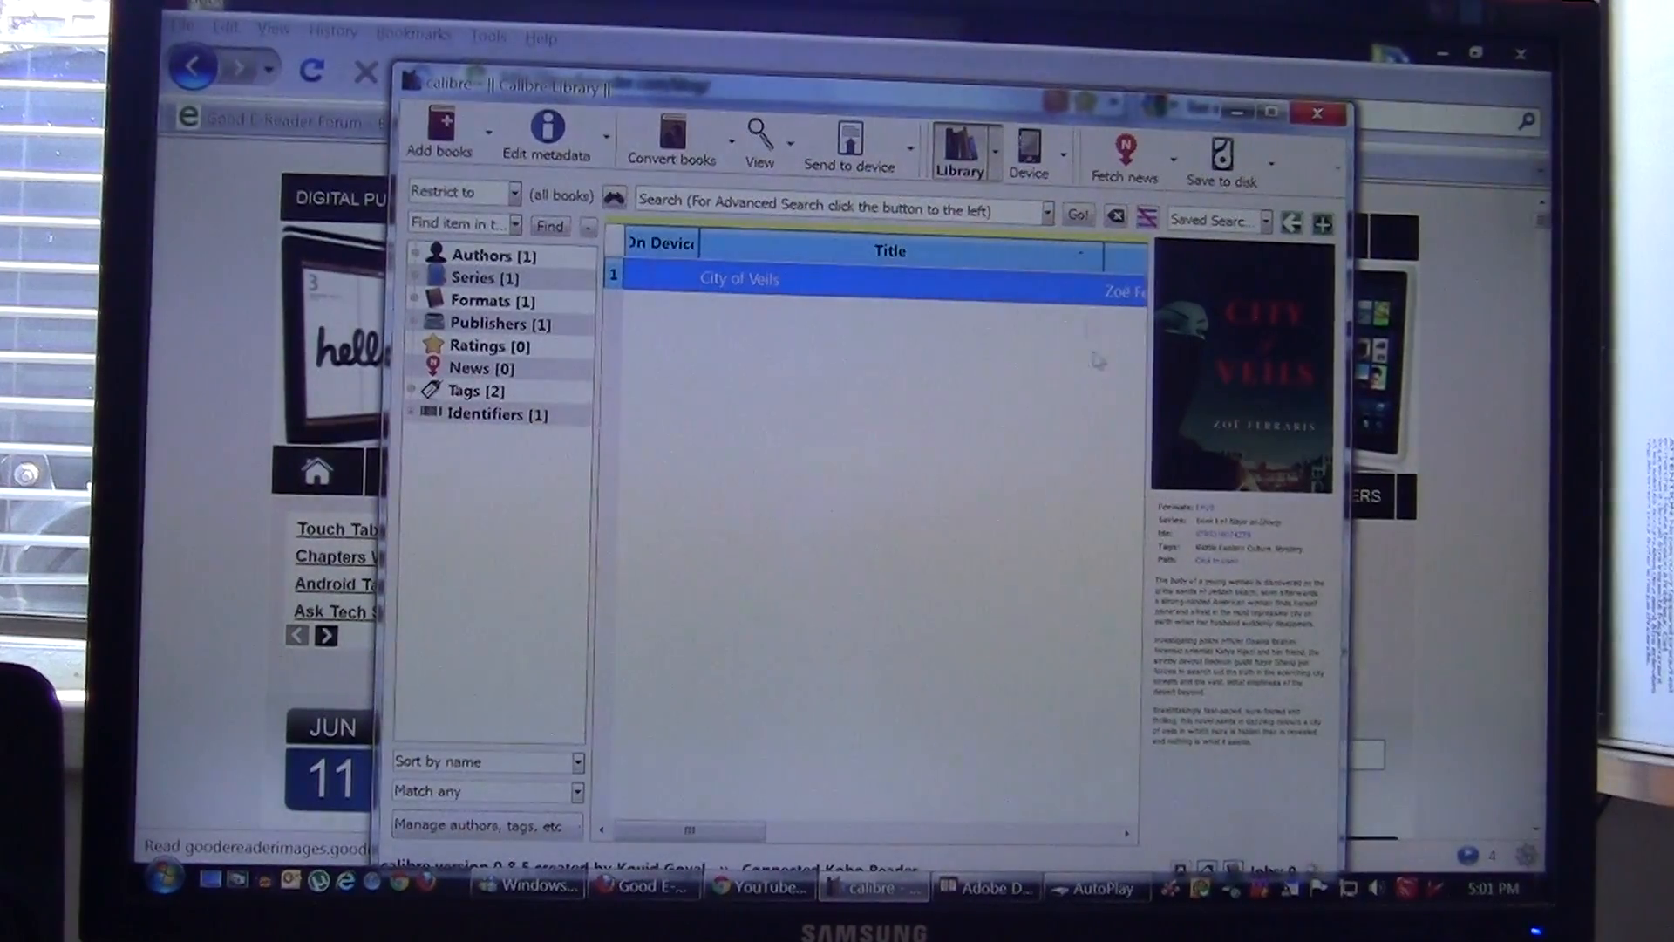
Step: Switch to Device view and scroll through the Kobo's 30-plus books
{"action": "left_click", "coordinate": [1028, 149]}
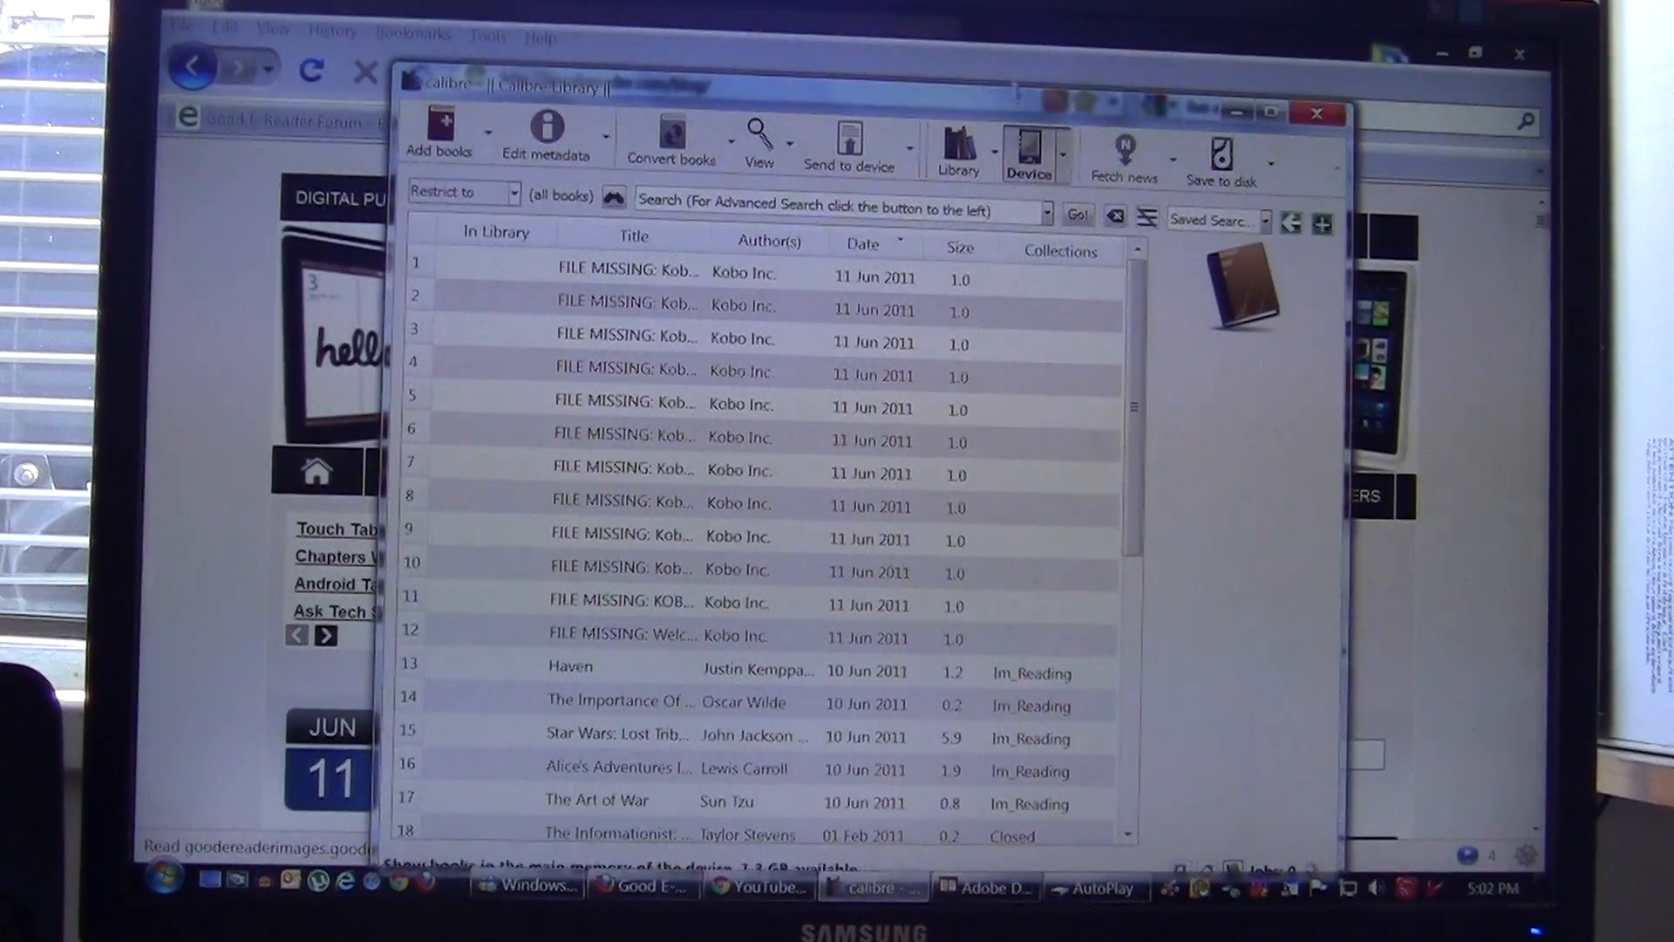
{"action": "scroll", "scroll_direction": "down", "scroll_amount": 3}
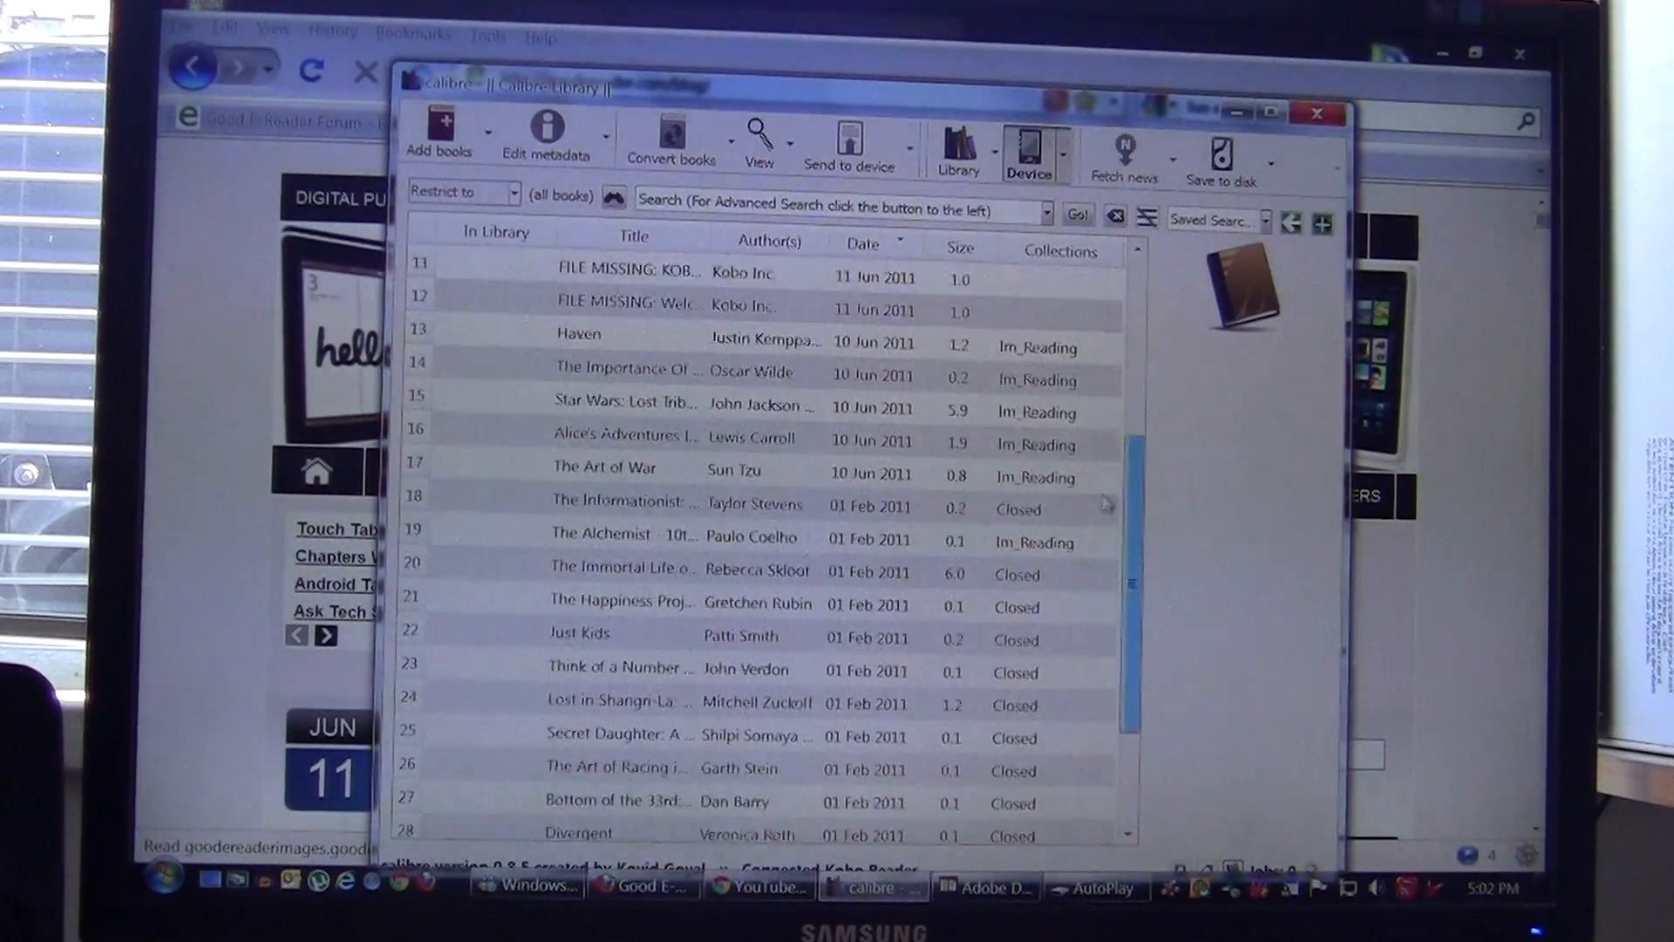
{"action": "scroll", "scroll_direction": "down", "scroll_amount": 3}
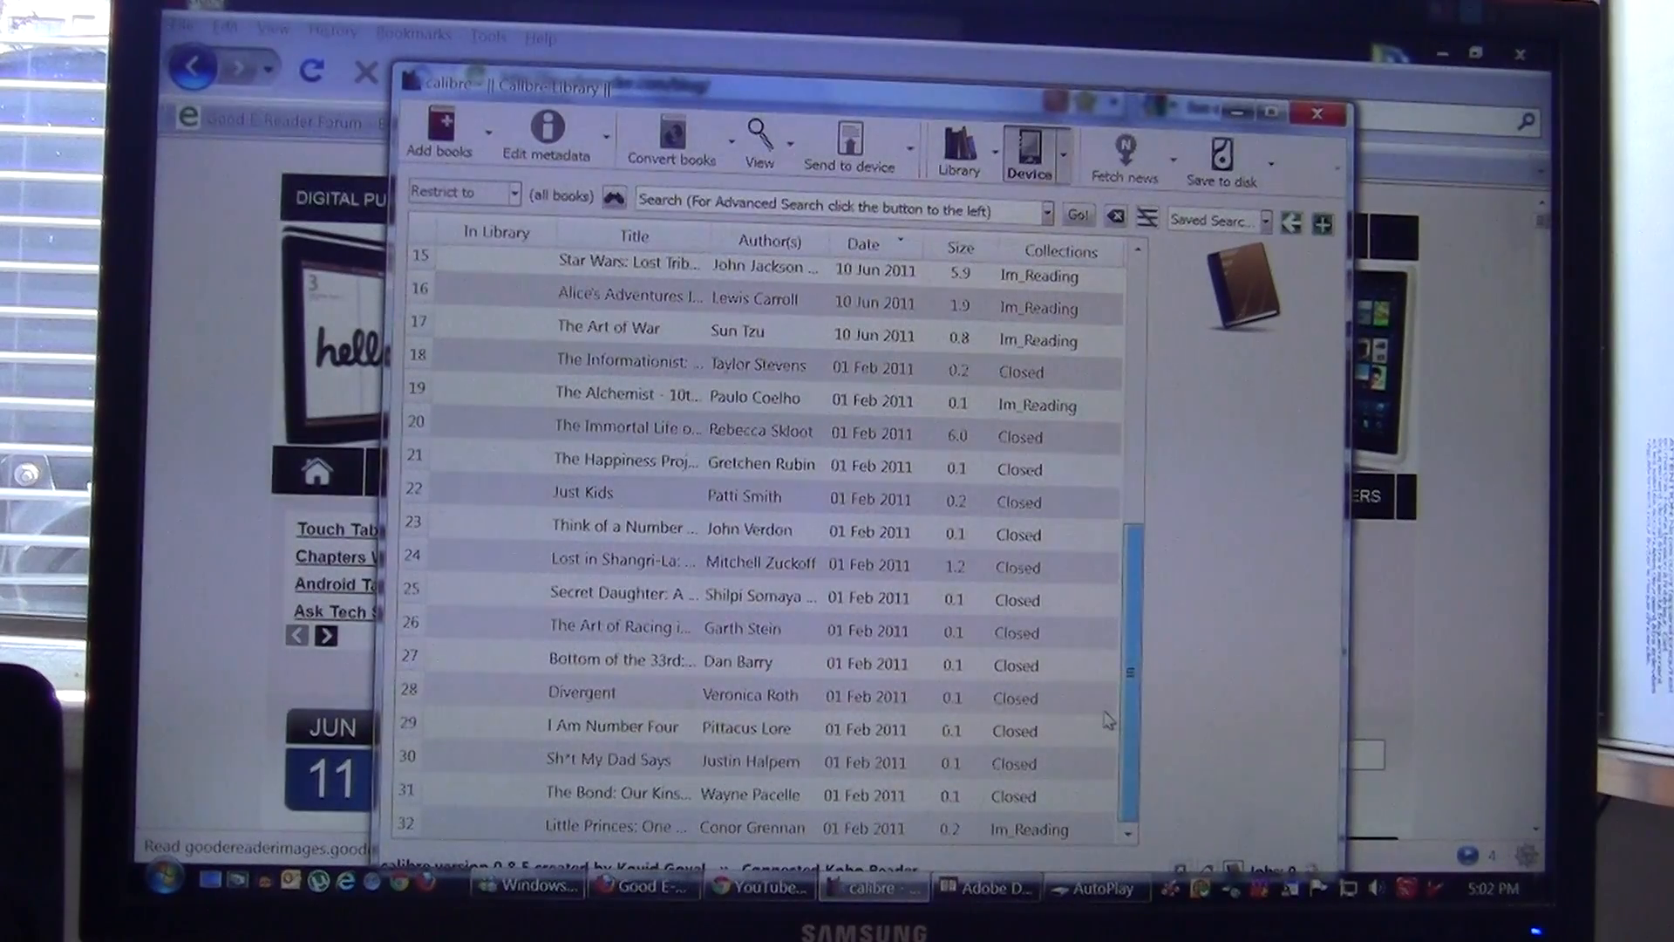
{"action": "scroll", "scroll_direction": "up", "scroll_amount": 3}
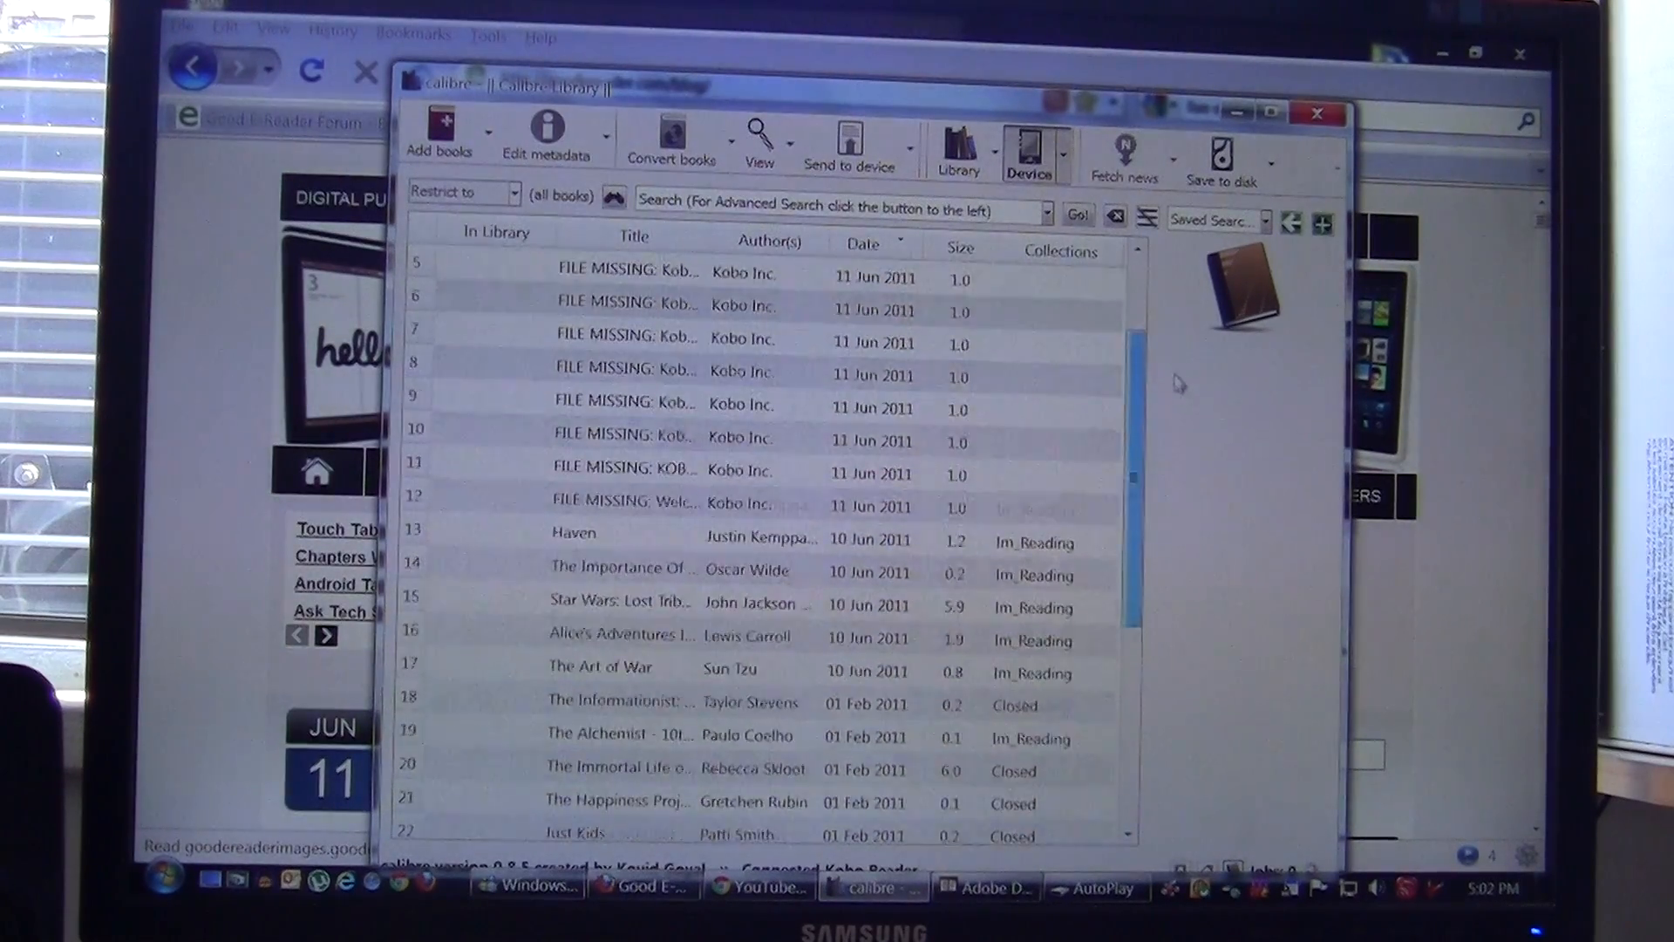
{"action": "scroll", "scroll_direction": "up", "scroll_amount": 3}
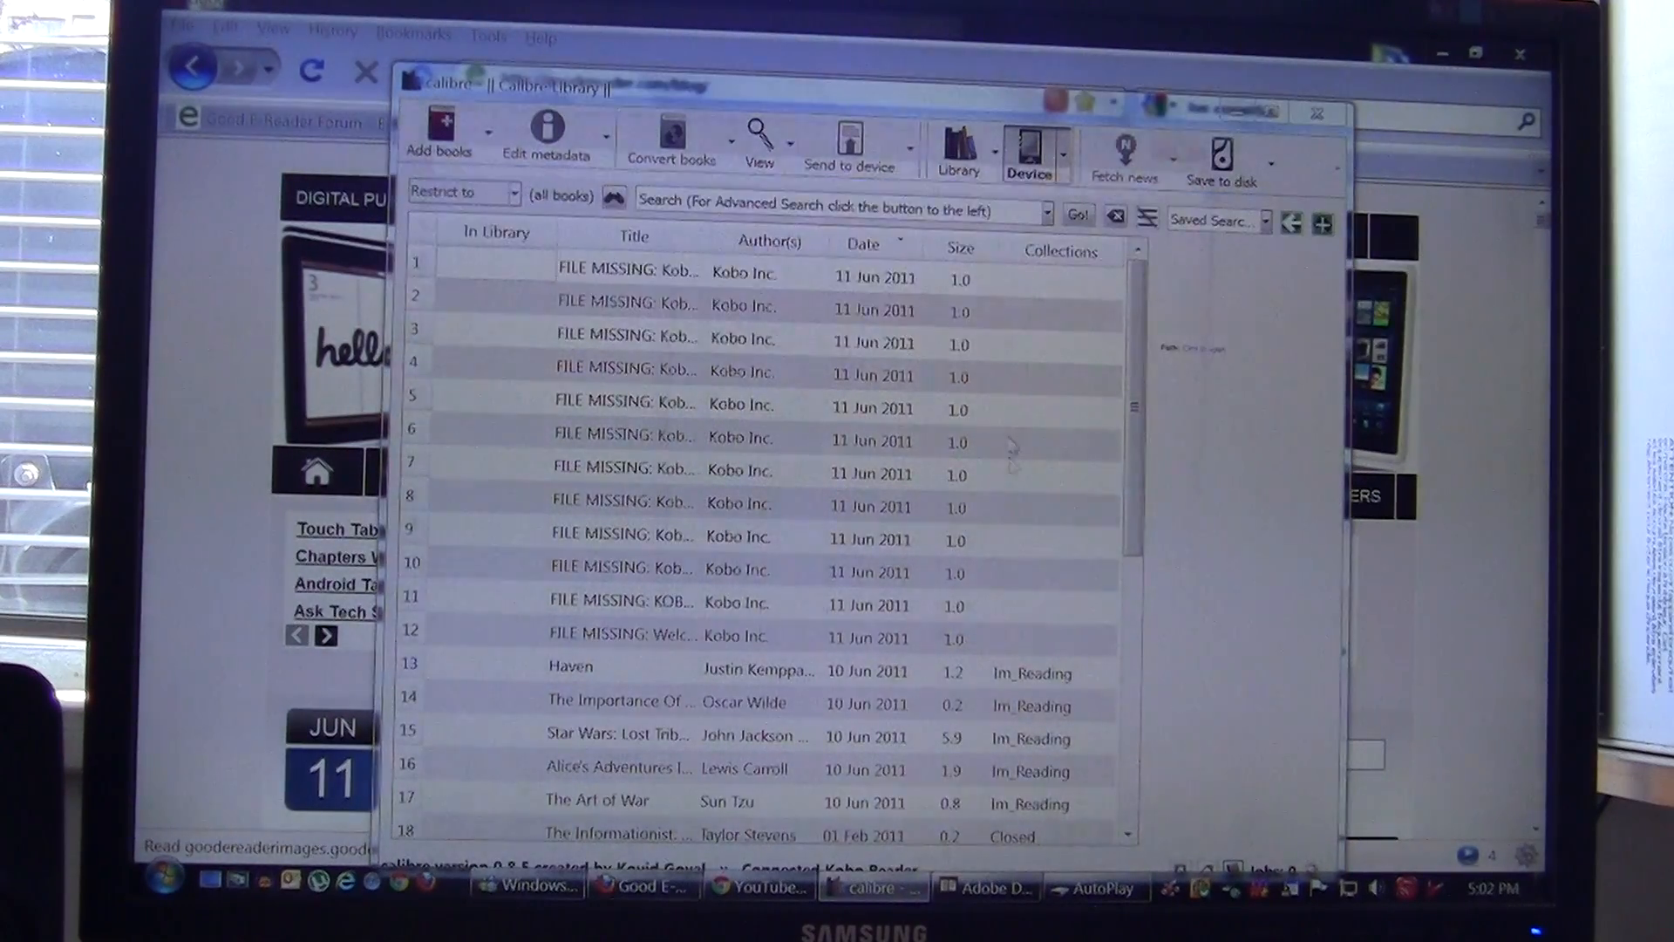
Step: Send the City of Veils epub from the Desktop to the Kobo reader
{"action": "left_click", "coordinate": [438, 139]}
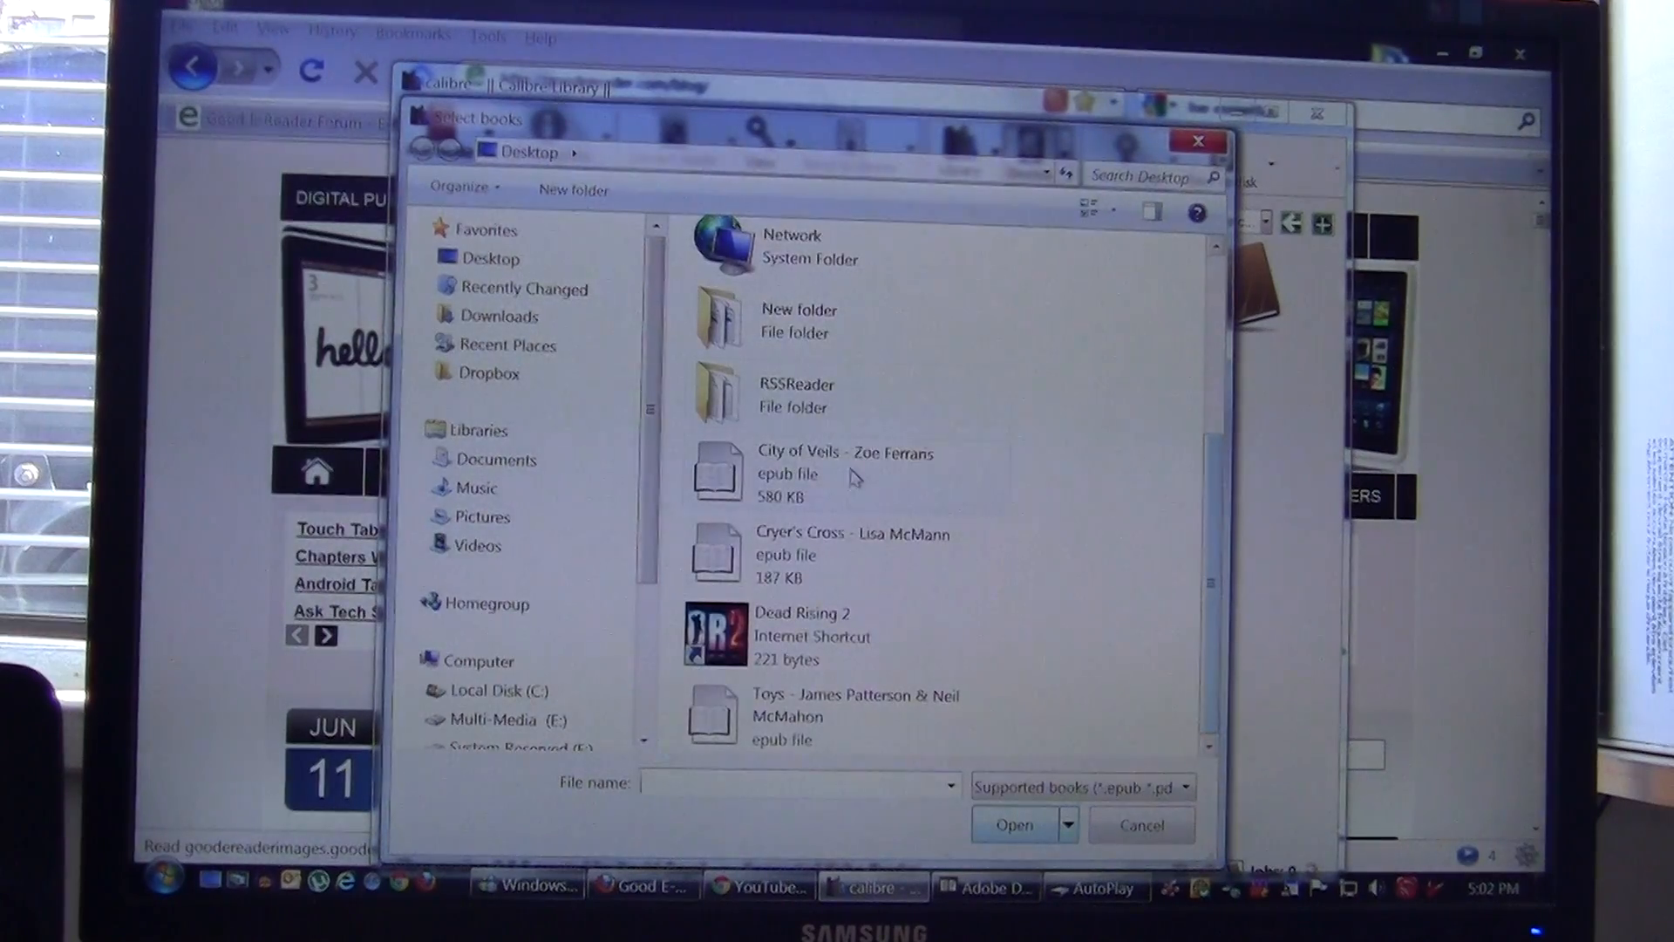
{"action": "left_click", "coordinate": [1012, 824]}
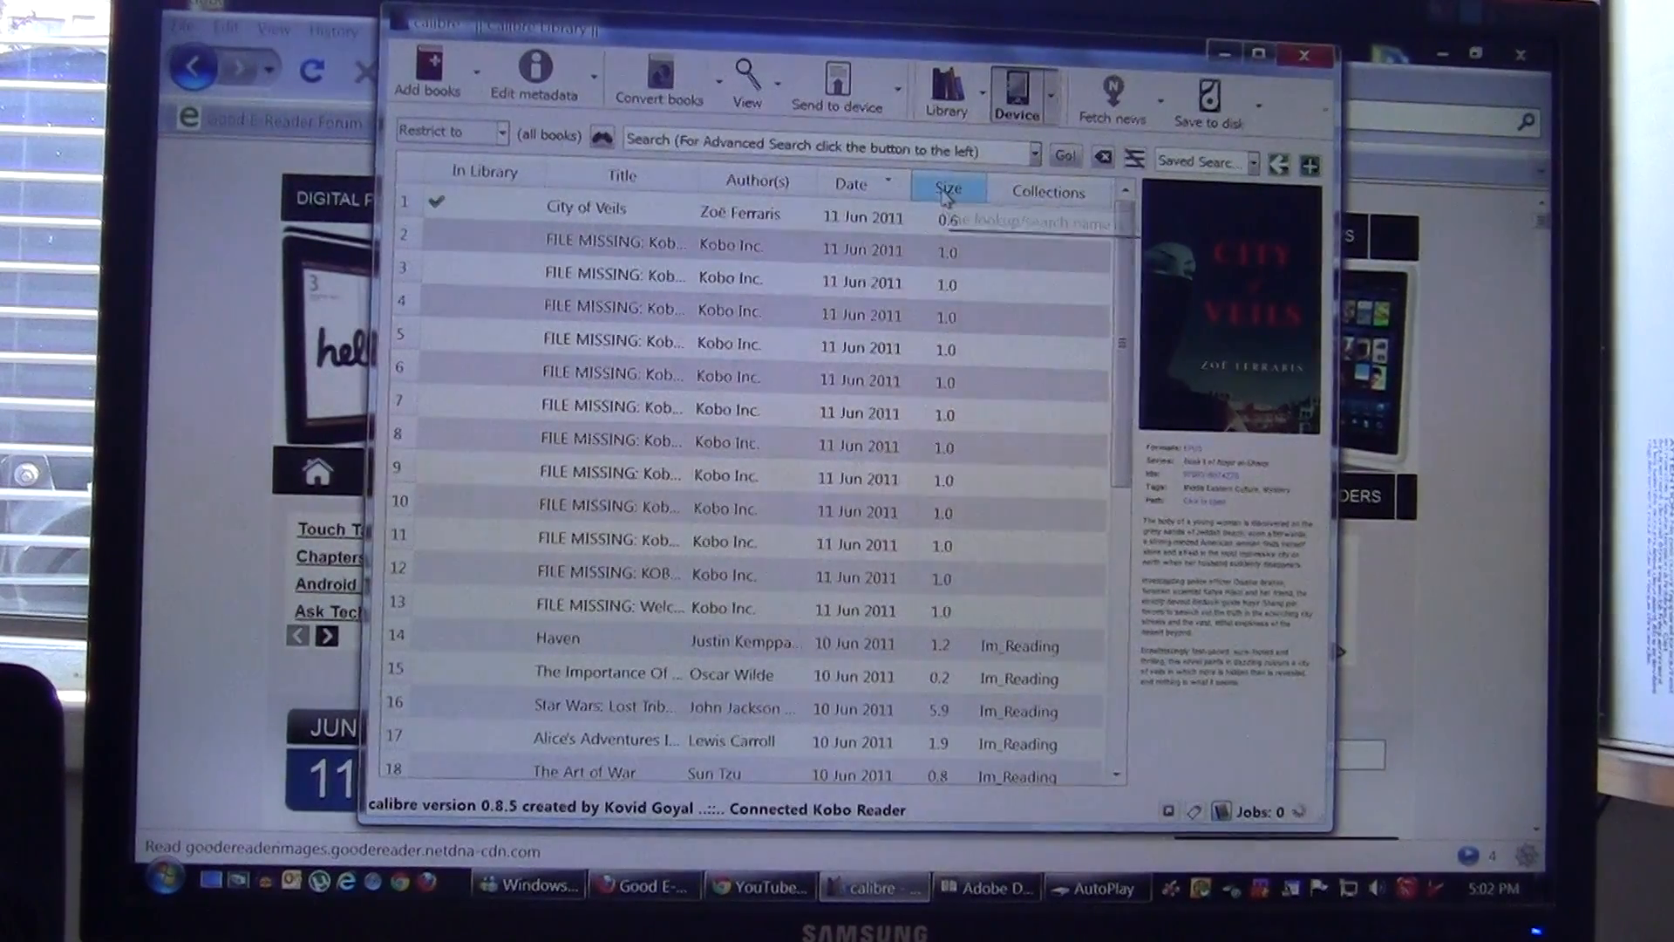
{"action": "mouse_move", "coordinate": [946, 189]}
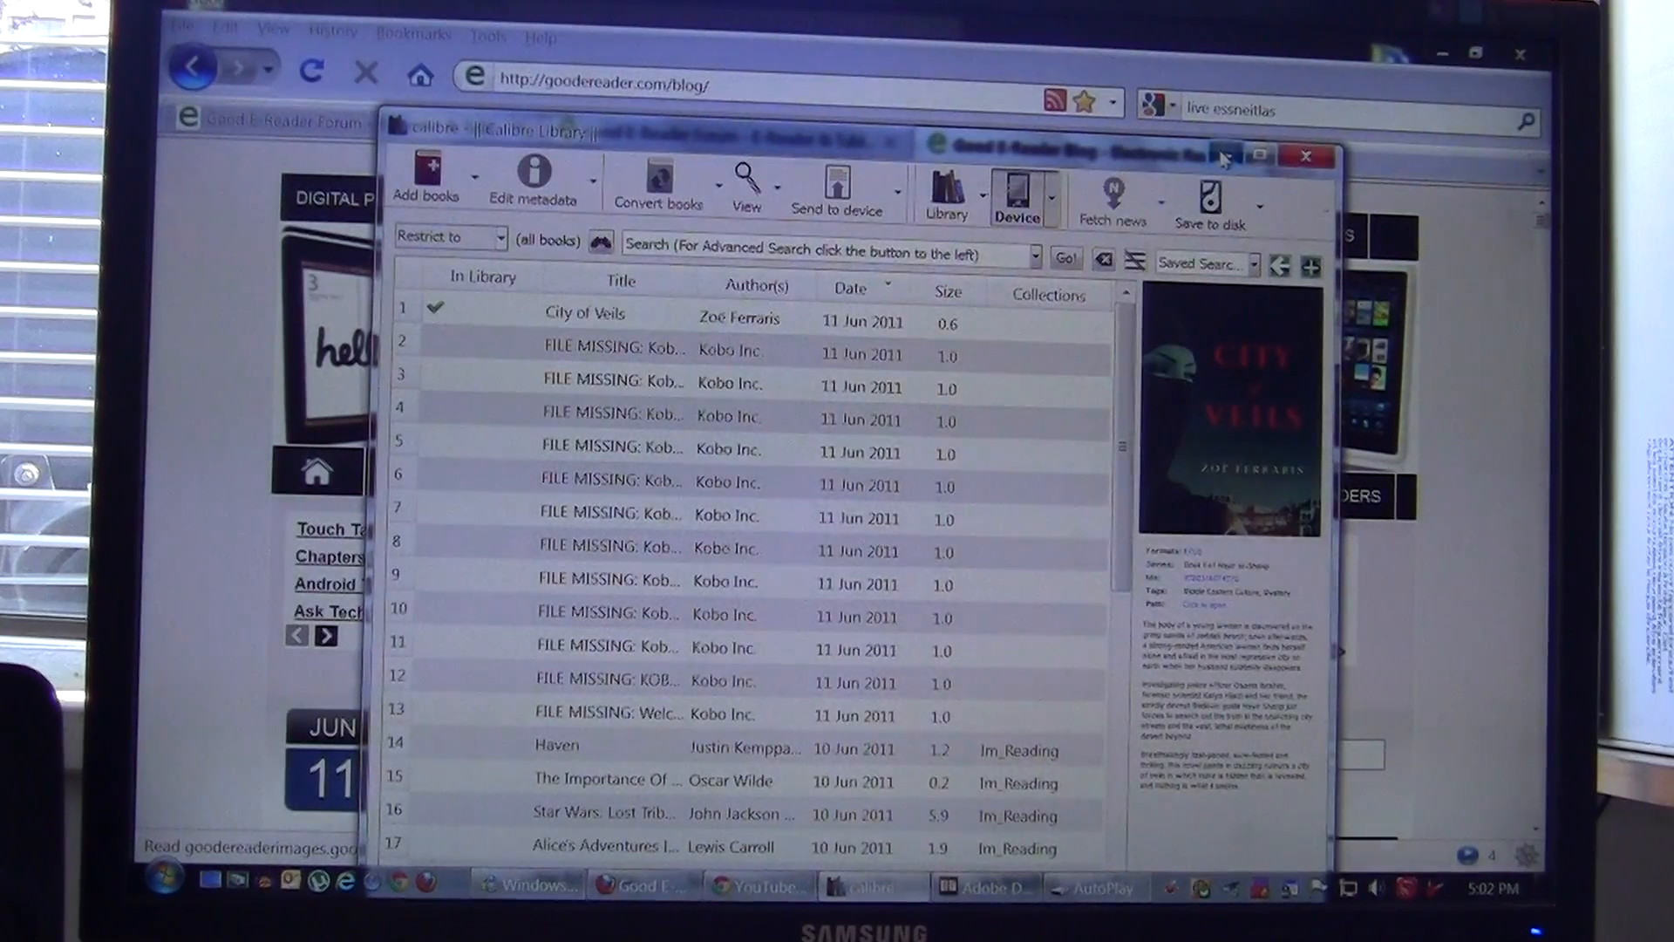
Step: Hide calibre, switch to Adobe Digital Editions and finish authorizing the Kobo
{"action": "left_click", "coordinate": [1259, 157]}
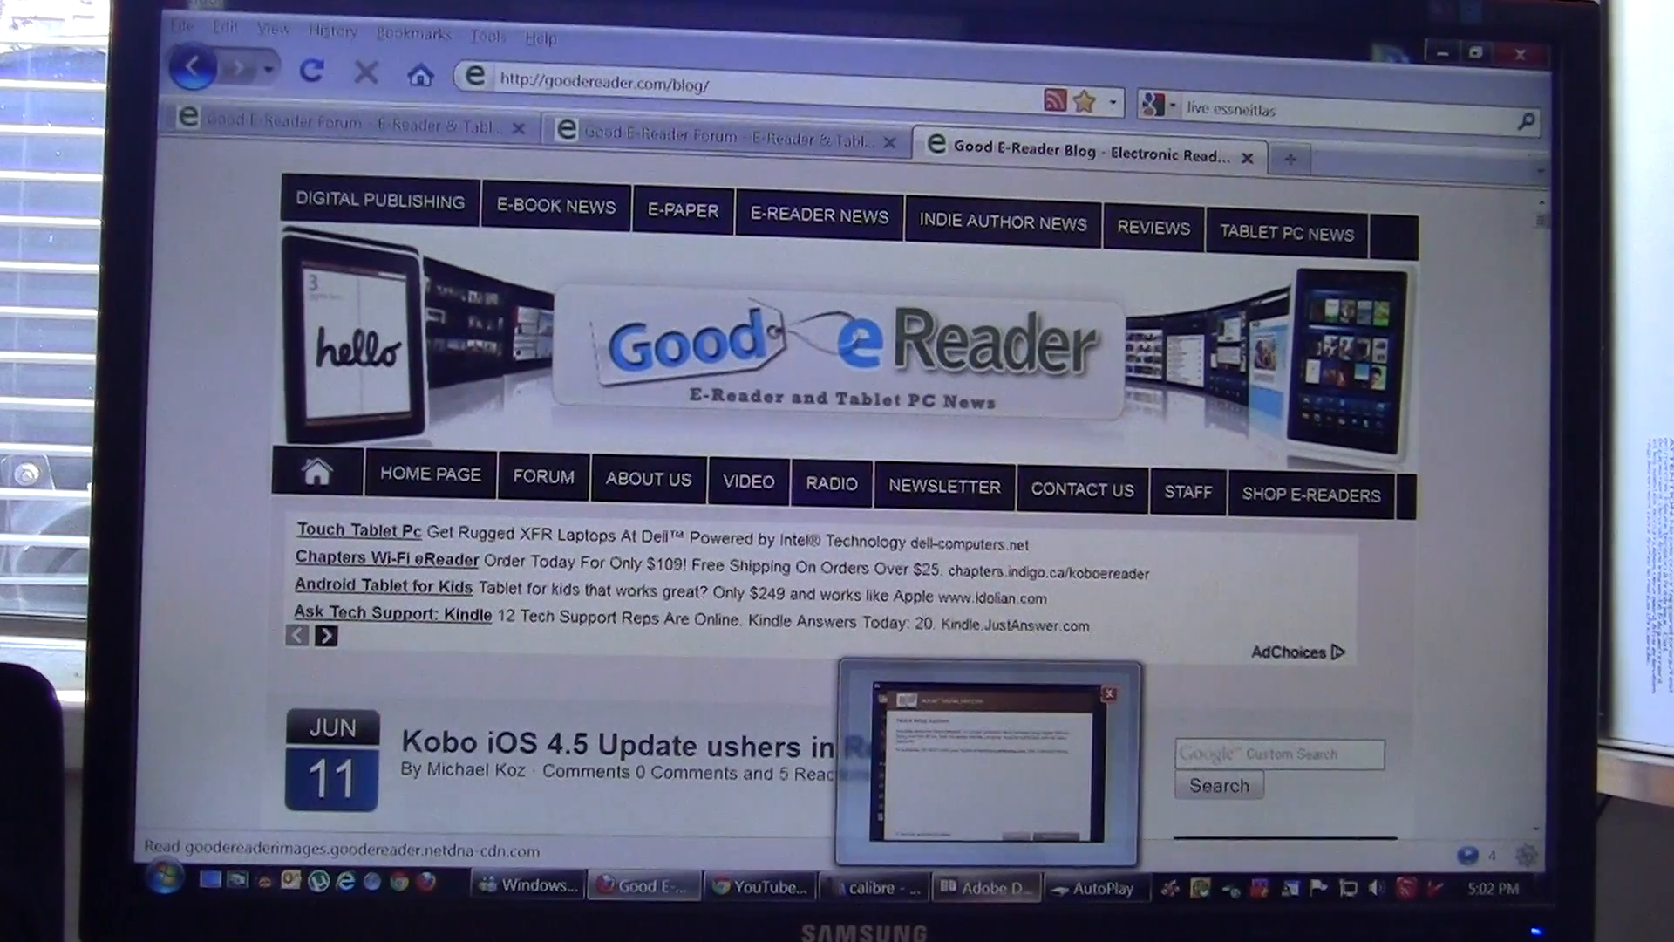
{"action": "left_click", "coordinate": [983, 886]}
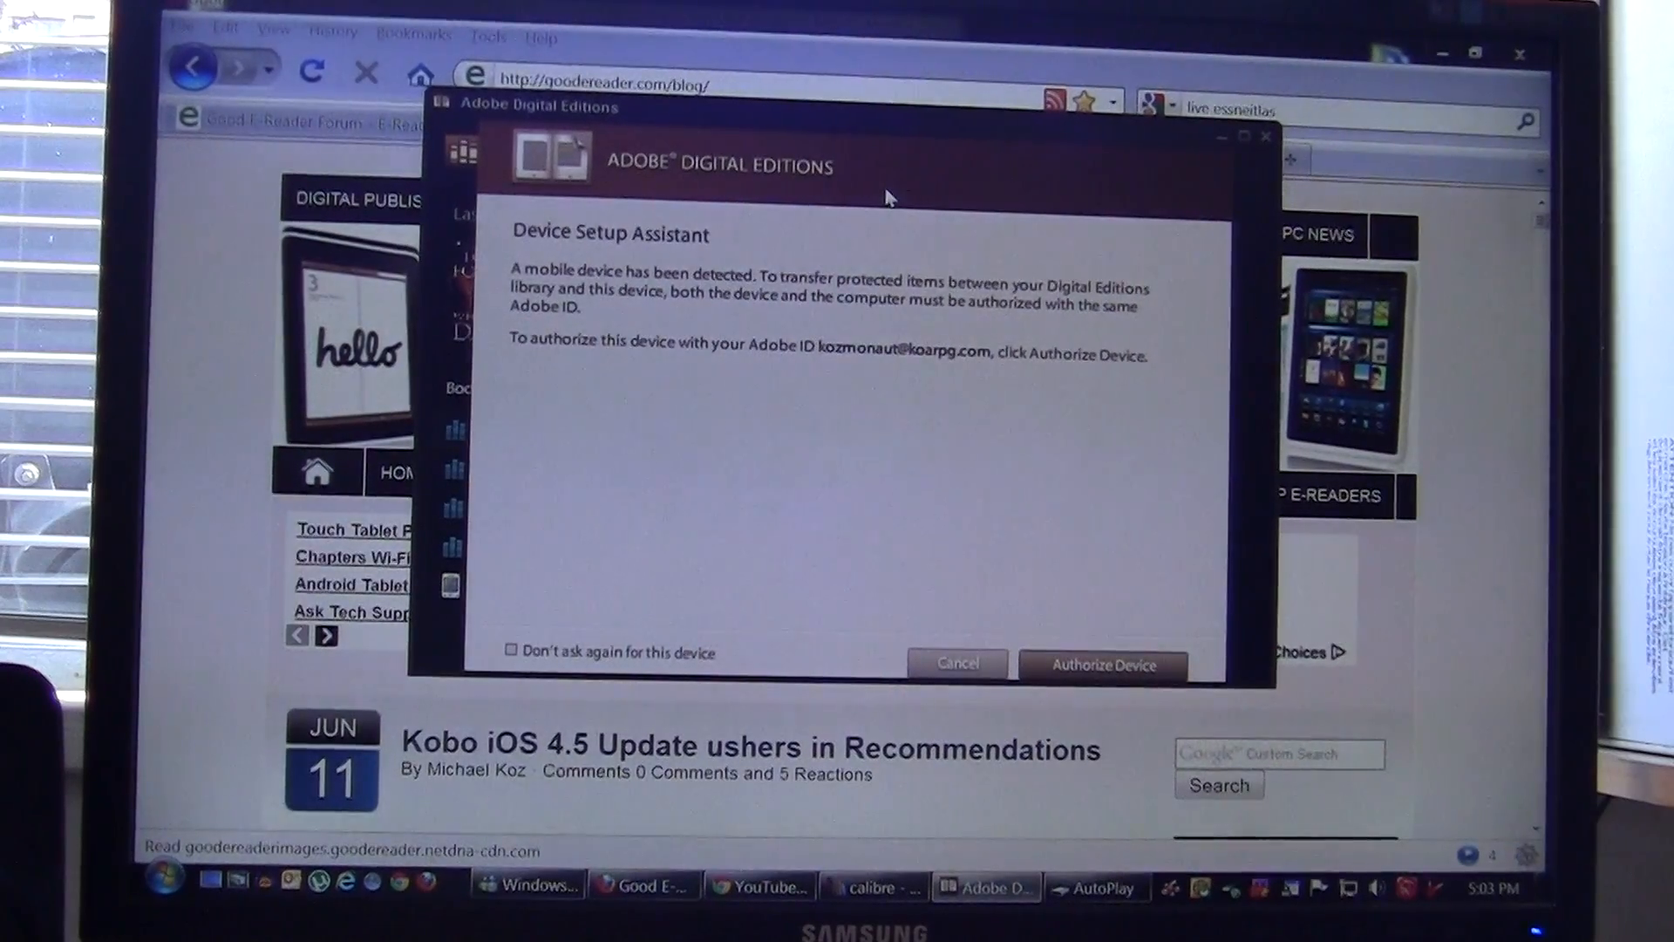
{"action": "left_click", "coordinate": [1104, 664]}
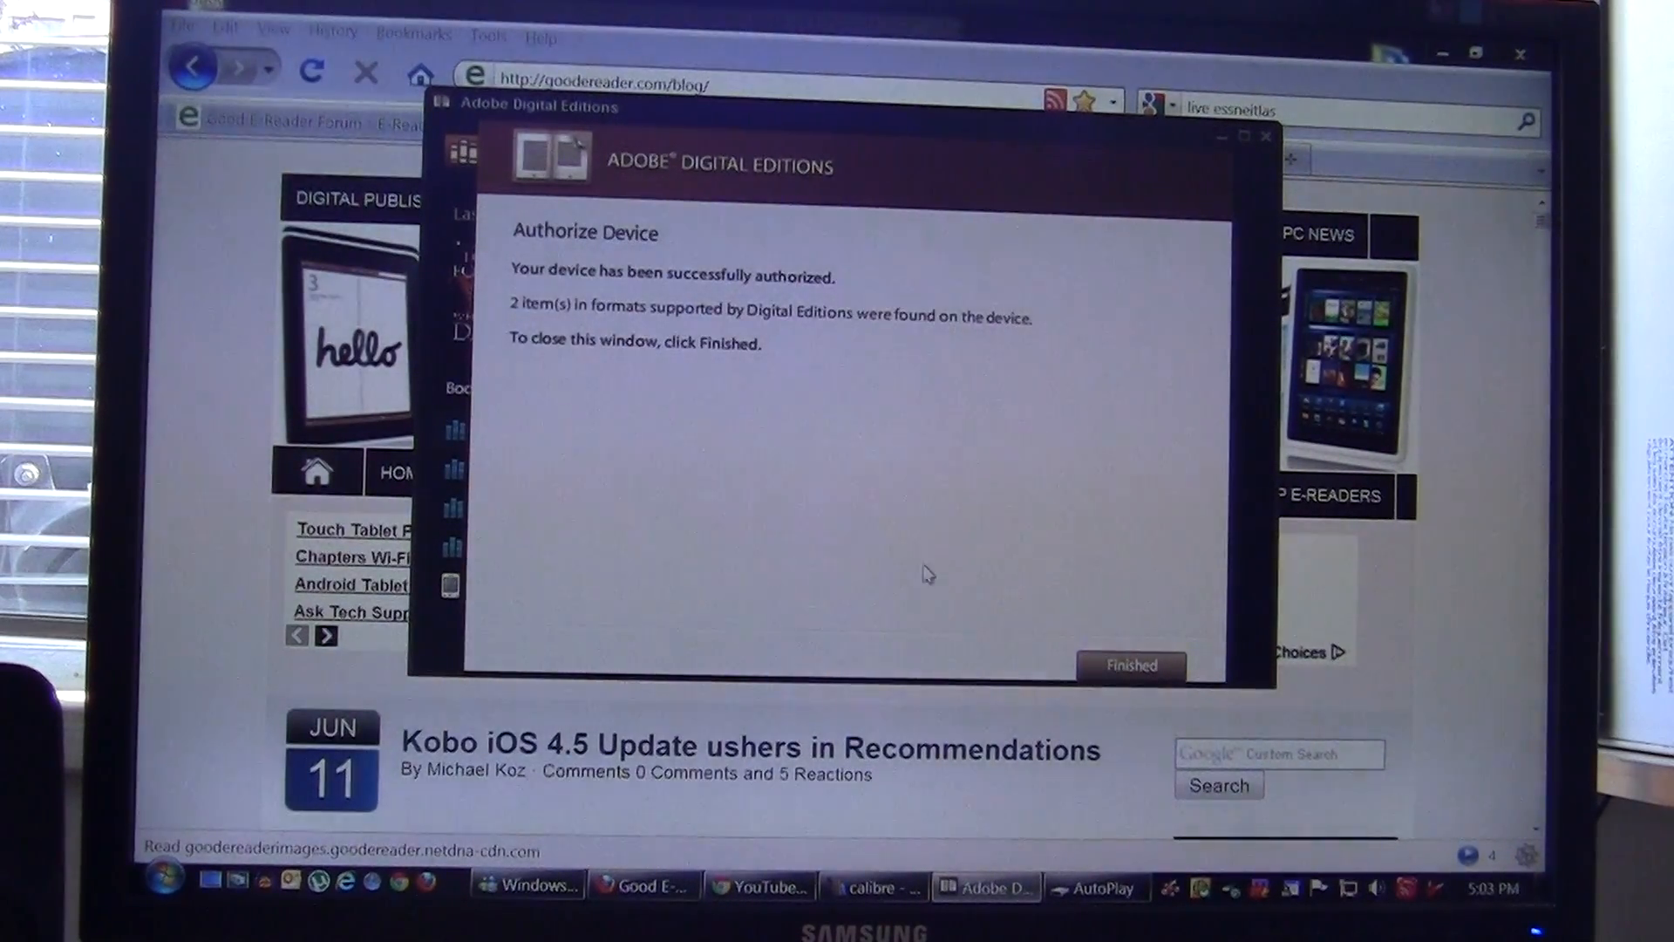
{"action": "left_click", "coordinate": [1131, 664]}
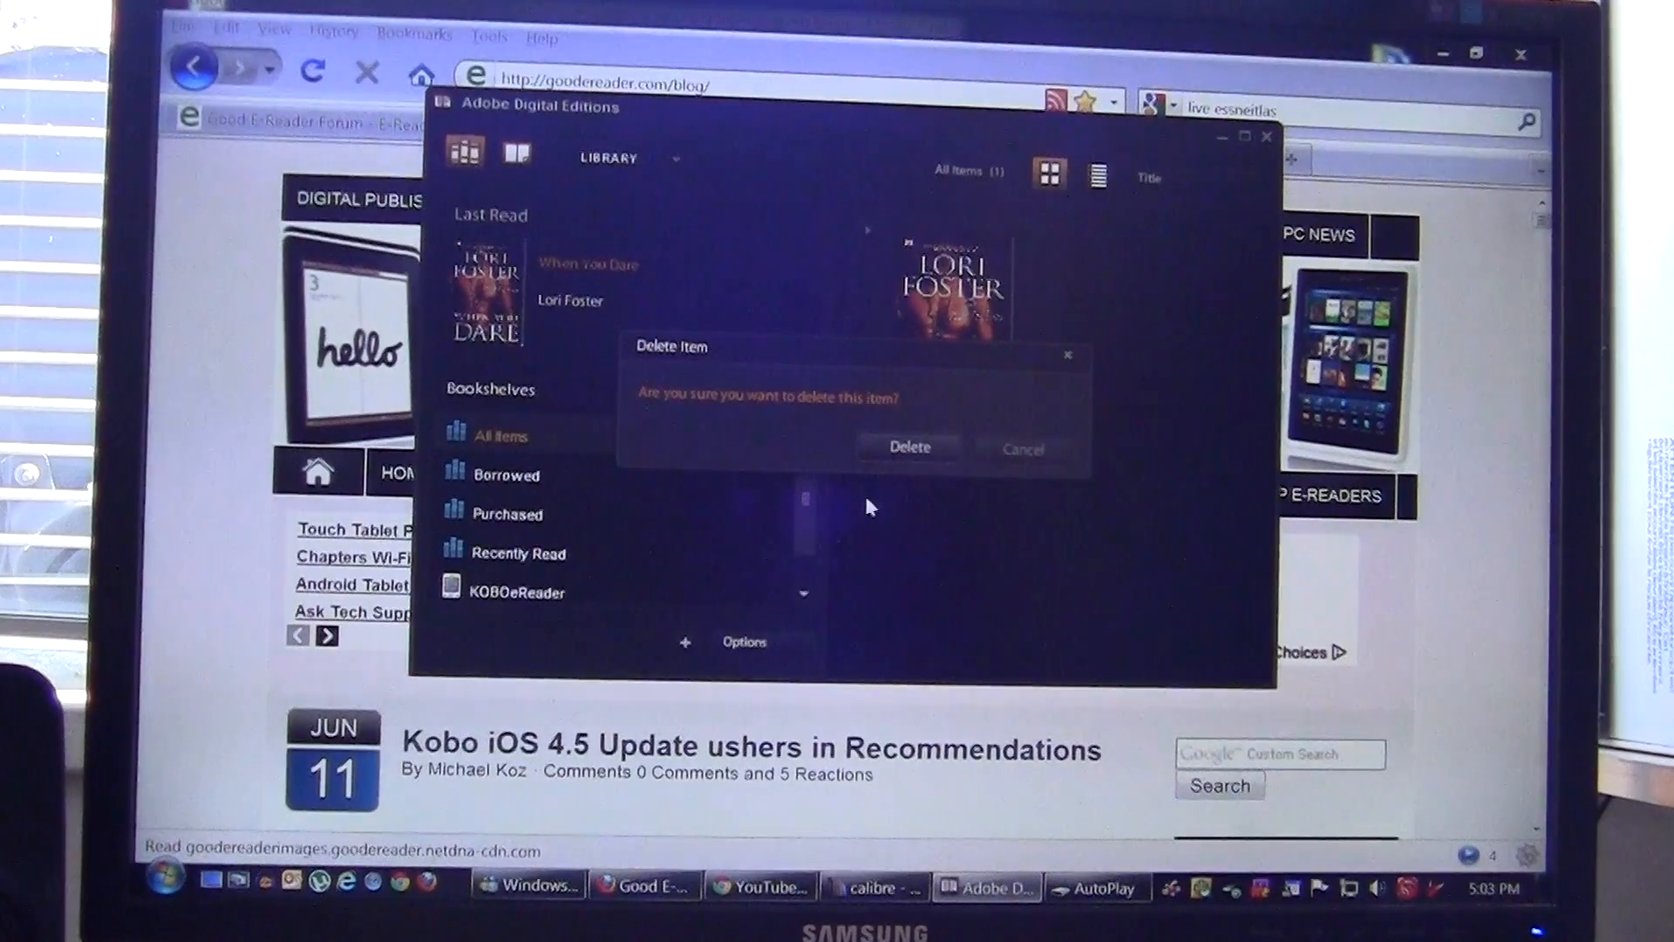
Step: Delete When You Dare, leaving zero items, and open the Library menu
{"action": "left_click", "coordinate": [907, 447]}
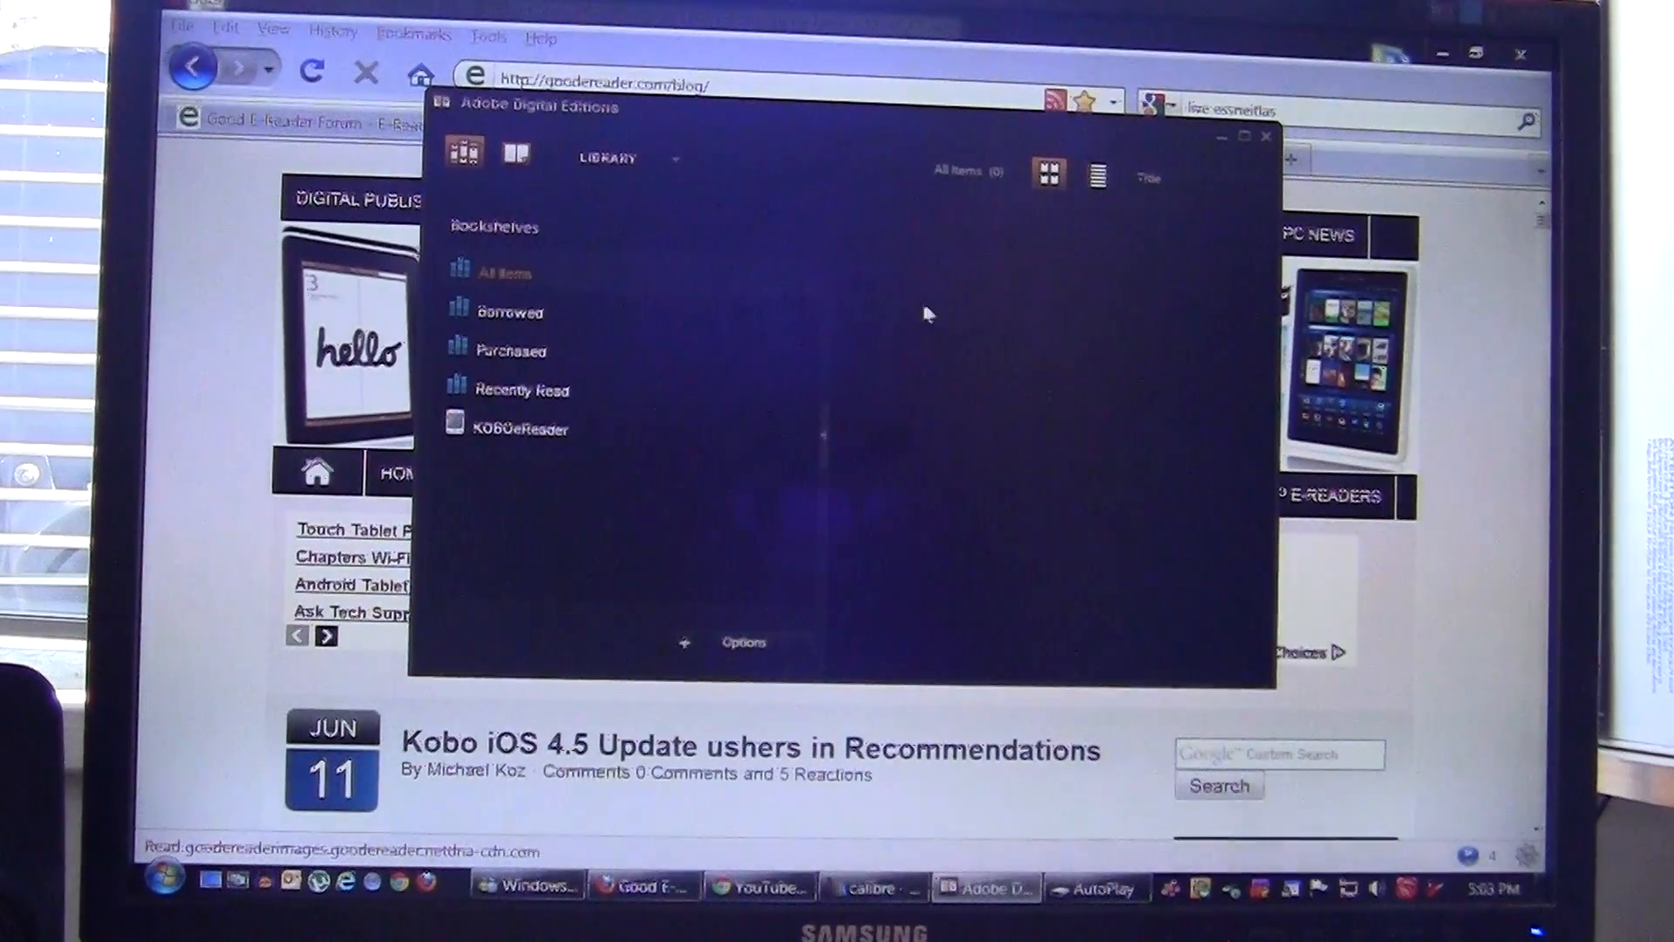
{"action": "mouse_move", "coordinate": [564, 289]}
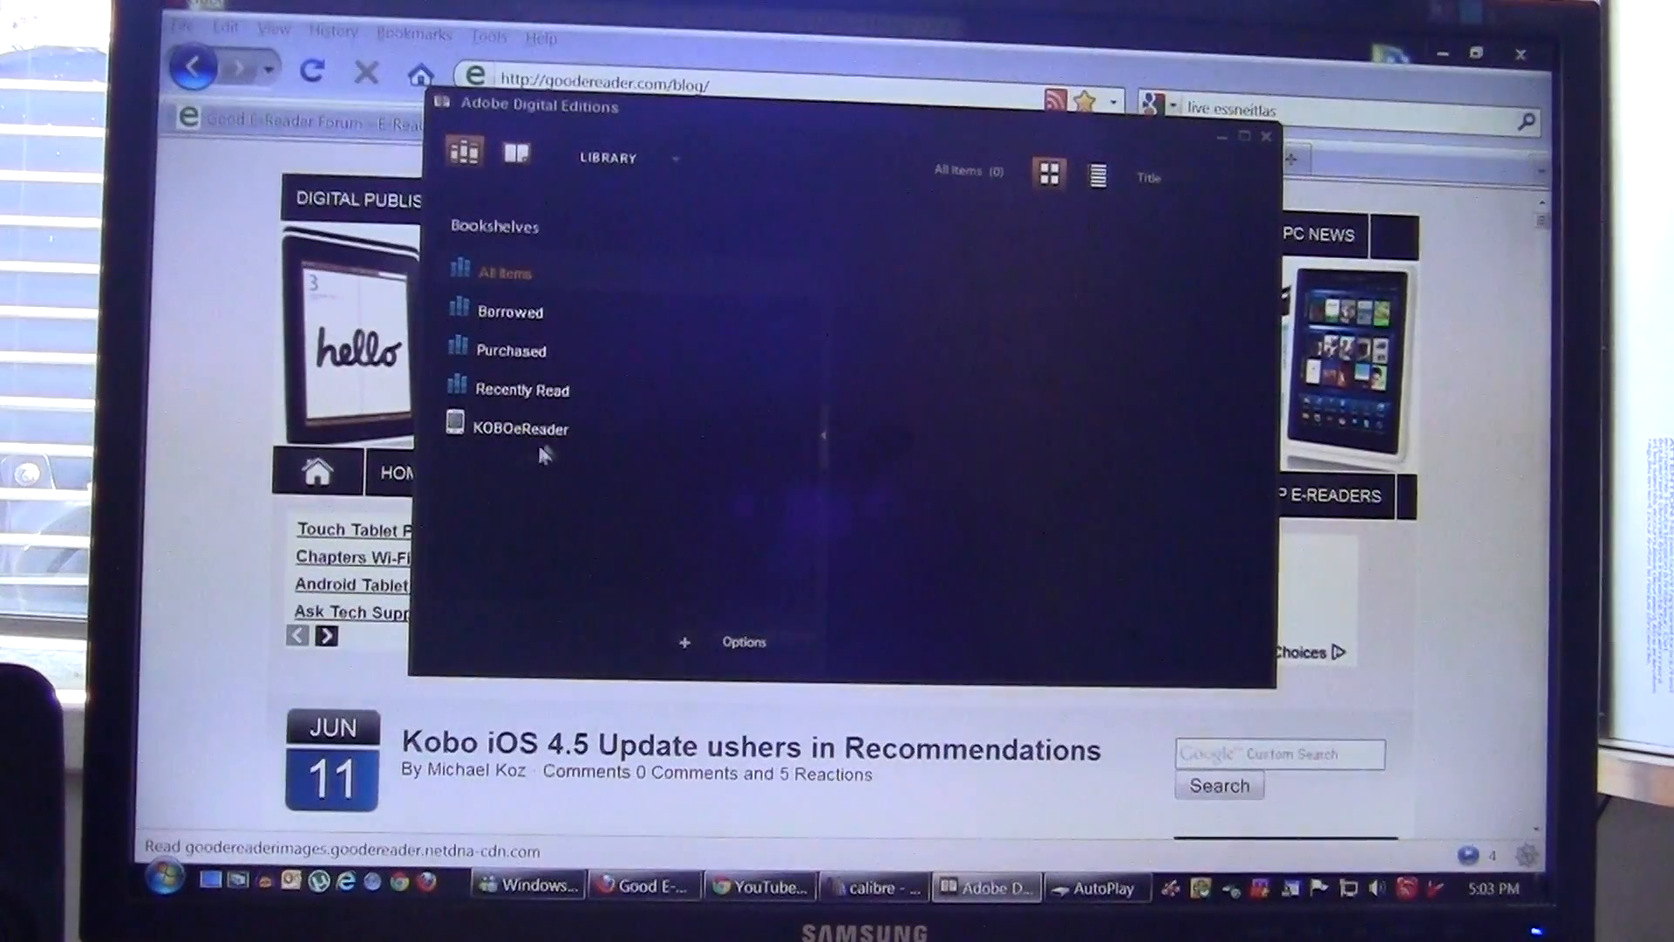
{"action": "mouse_move", "coordinate": [994, 521]}
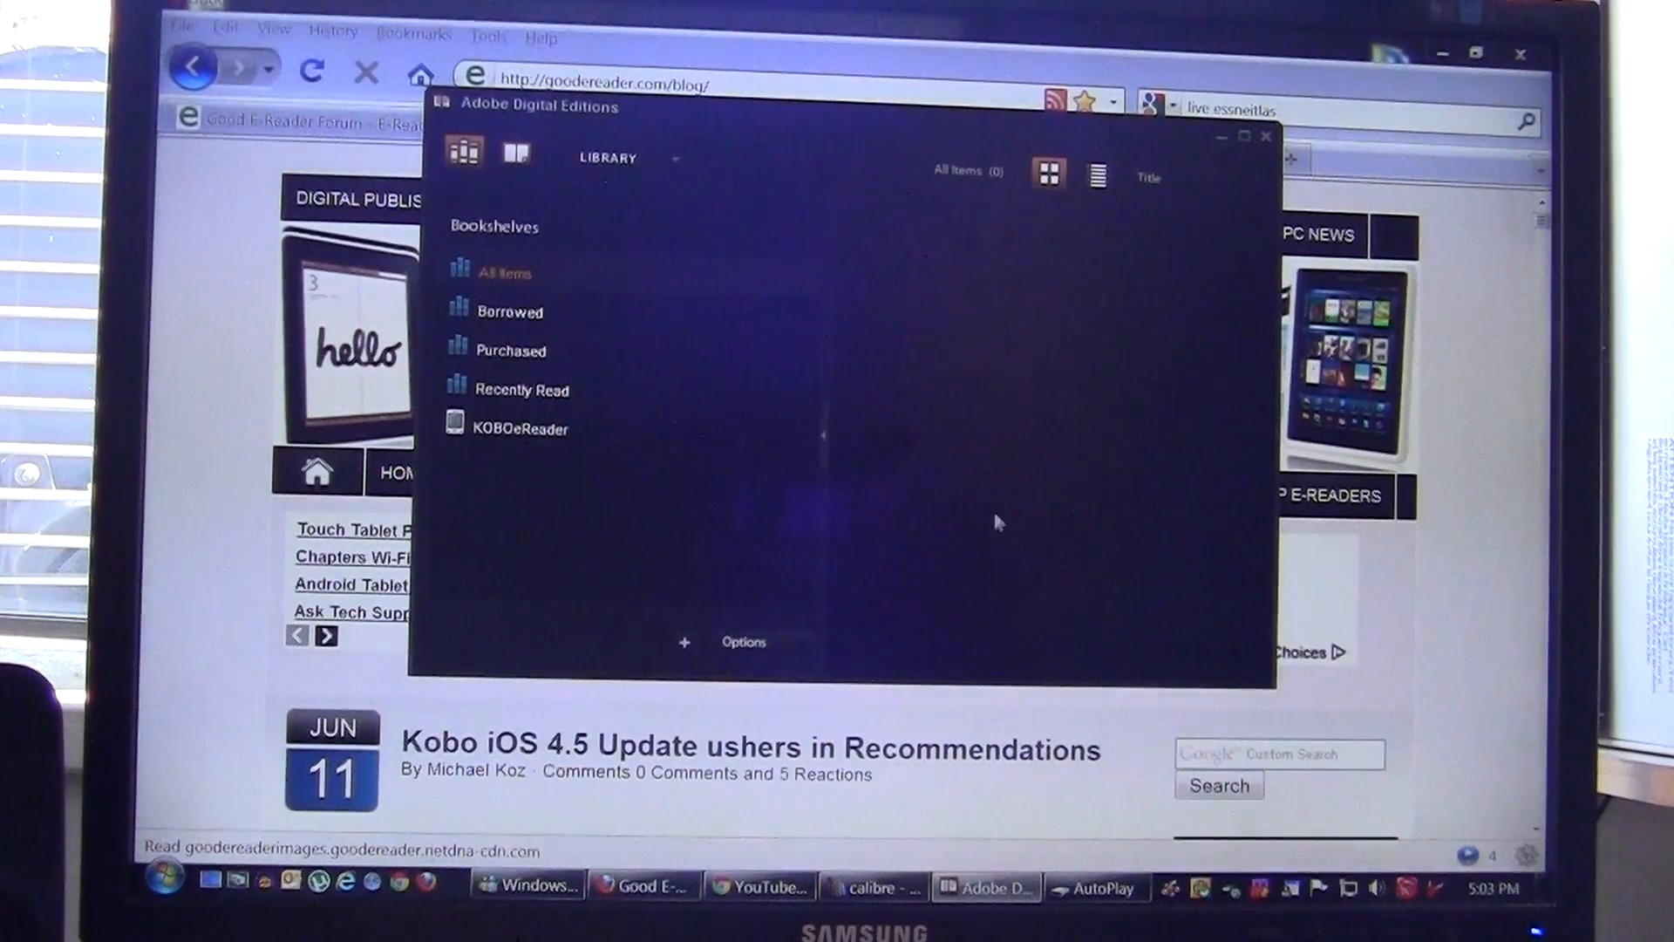
{"action": "mouse_move", "coordinate": [1065, 577]}
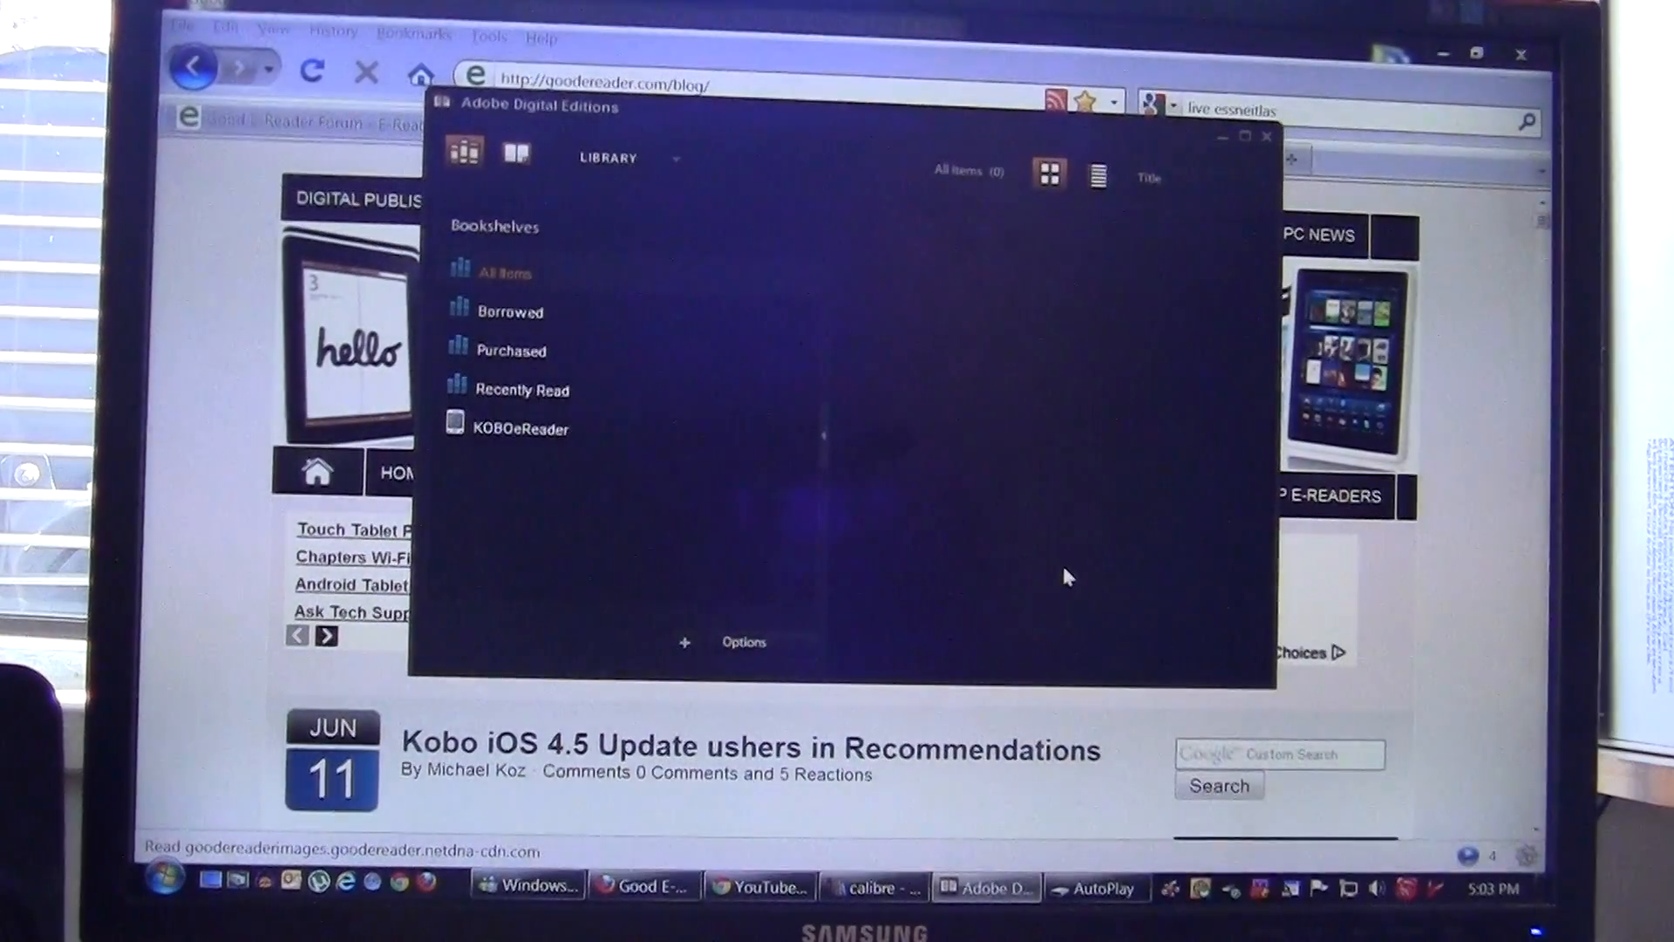
{"action": "left_click", "coordinate": [677, 157]}
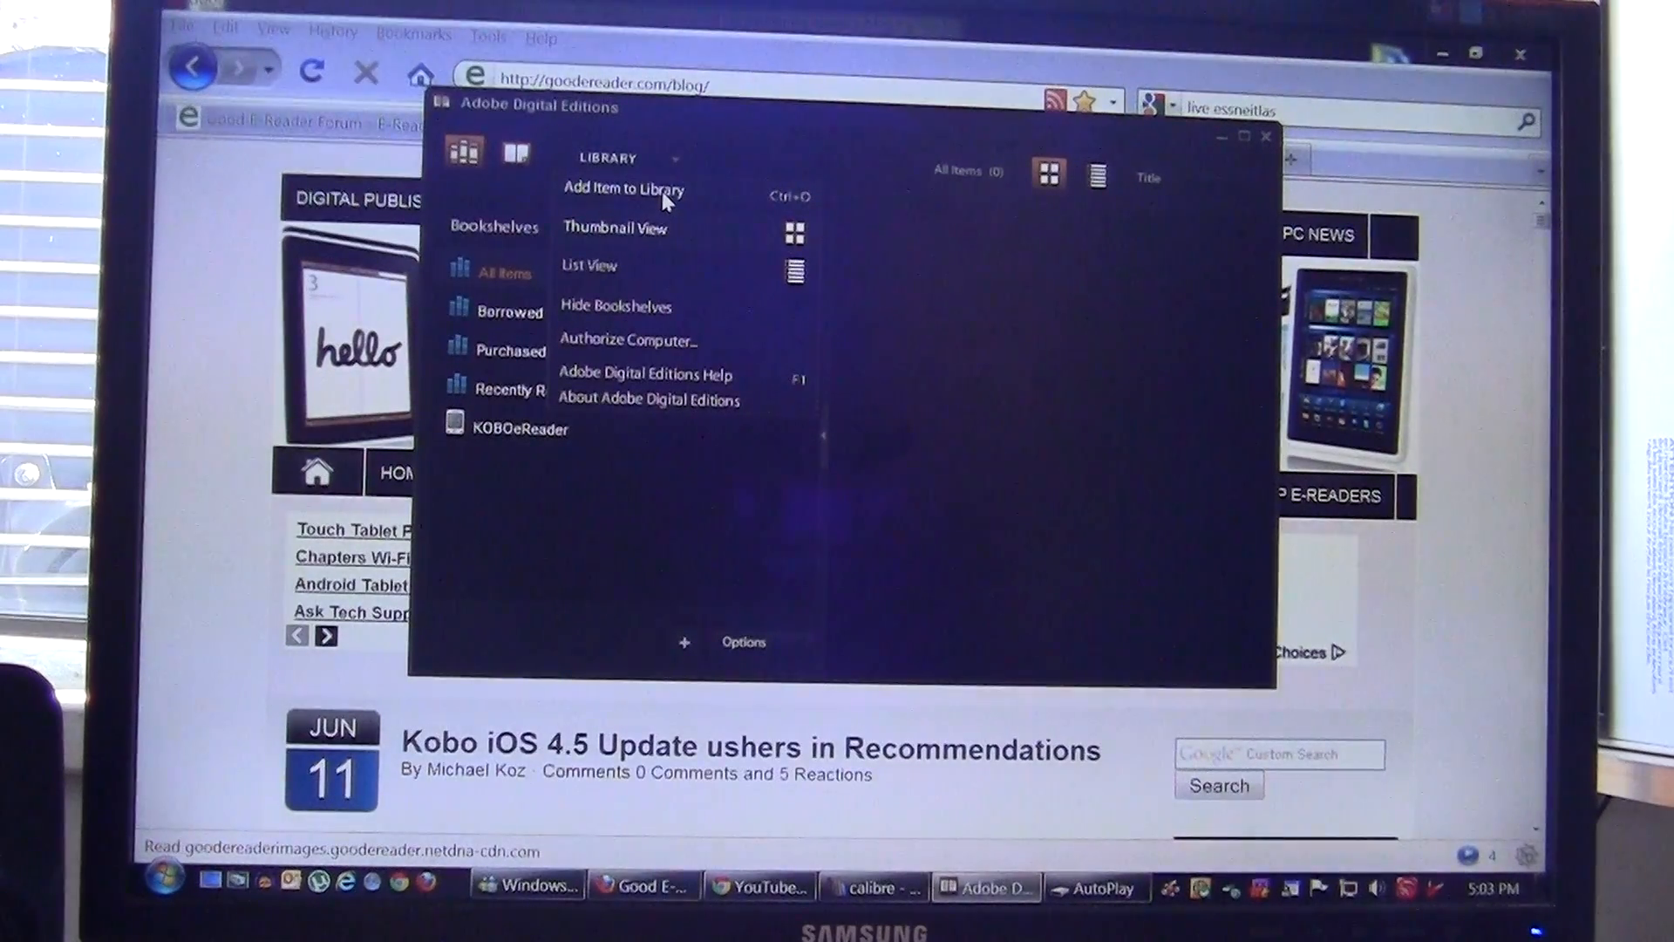
Step: Add Cryer's Cross by Lisa McMann to the library and drag it onto the Kobo shelf
{"action": "left_click", "coordinate": [622, 188]}
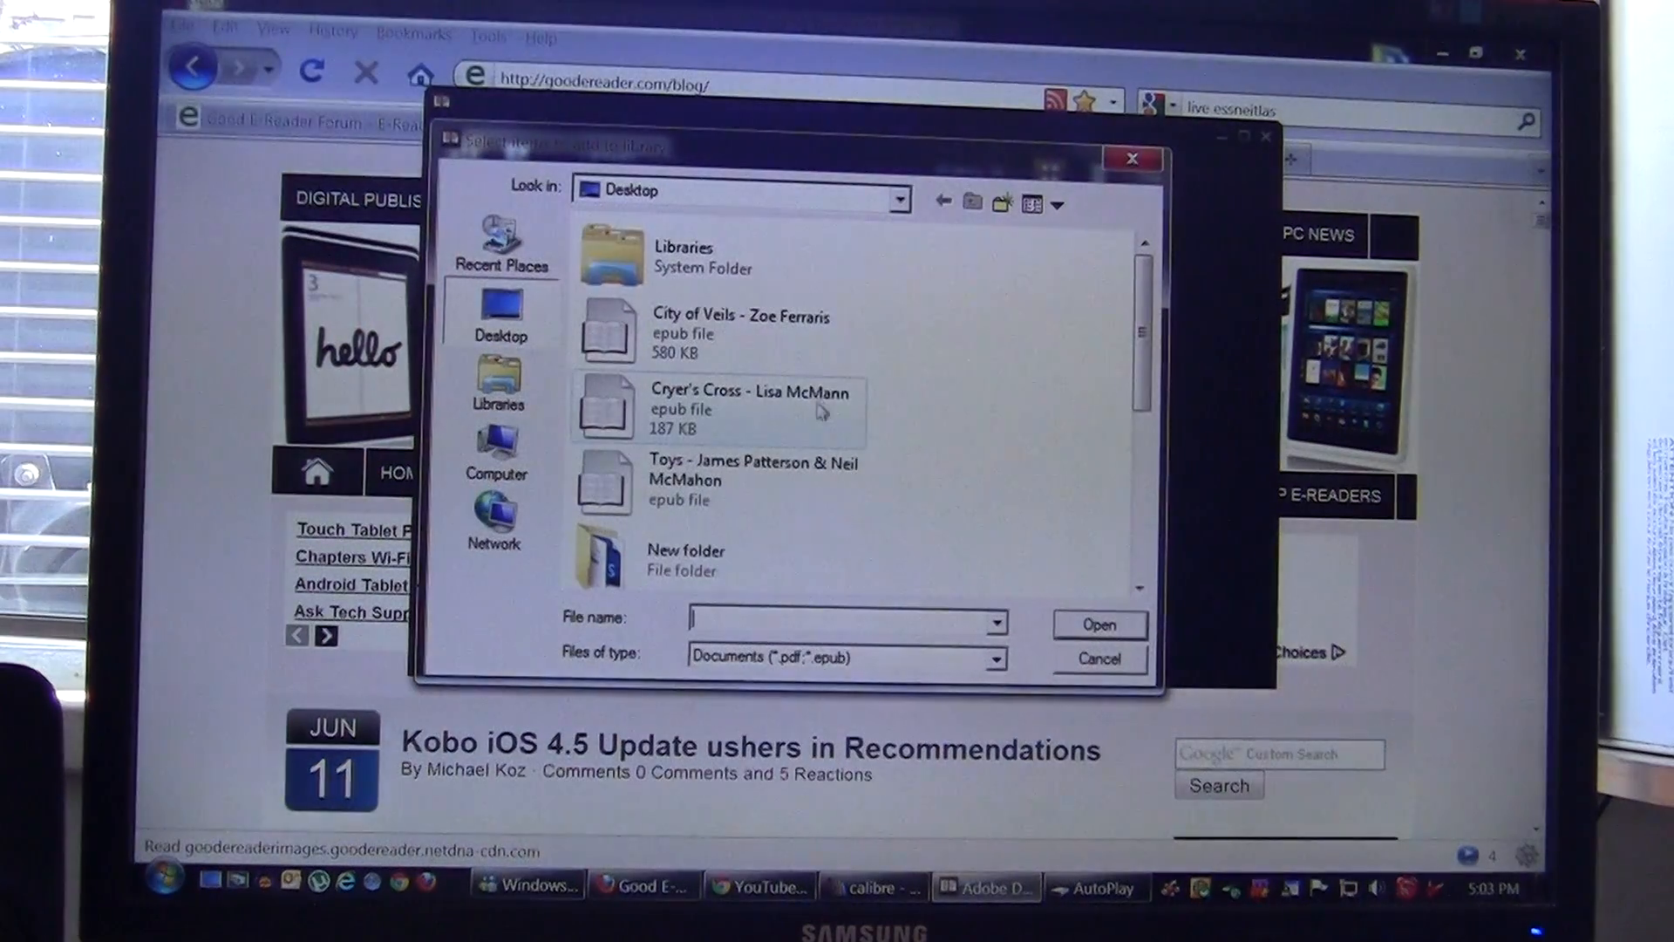
{"action": "mouse_move", "coordinate": [809, 416]}
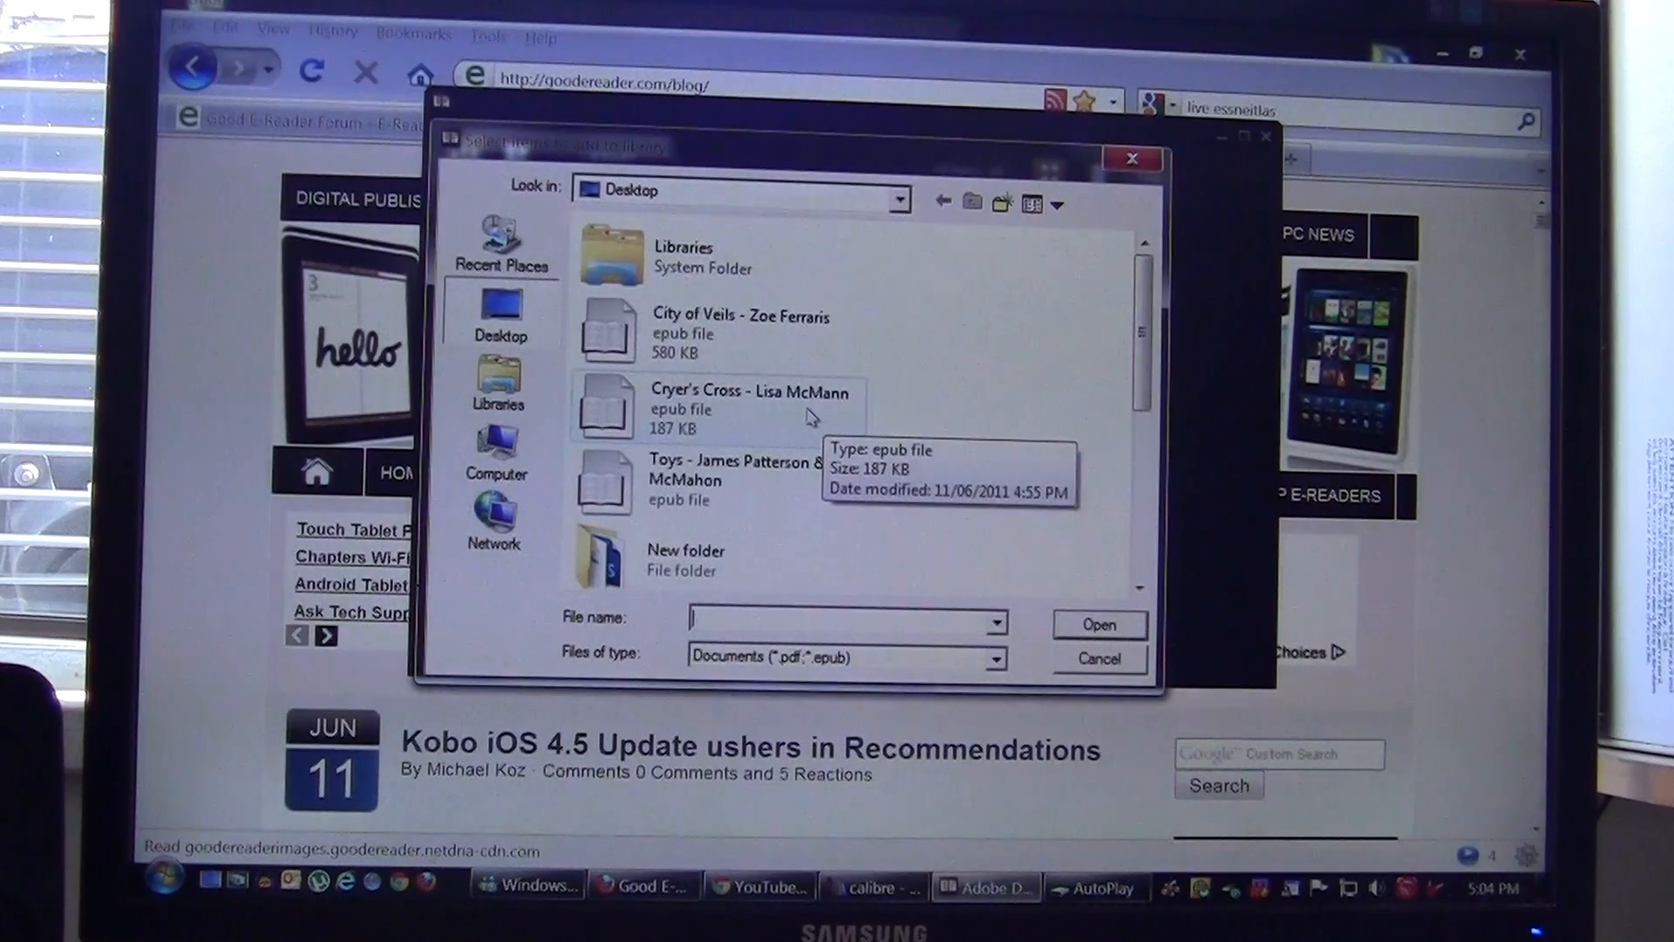
{"action": "left_click", "coordinate": [748, 403]}
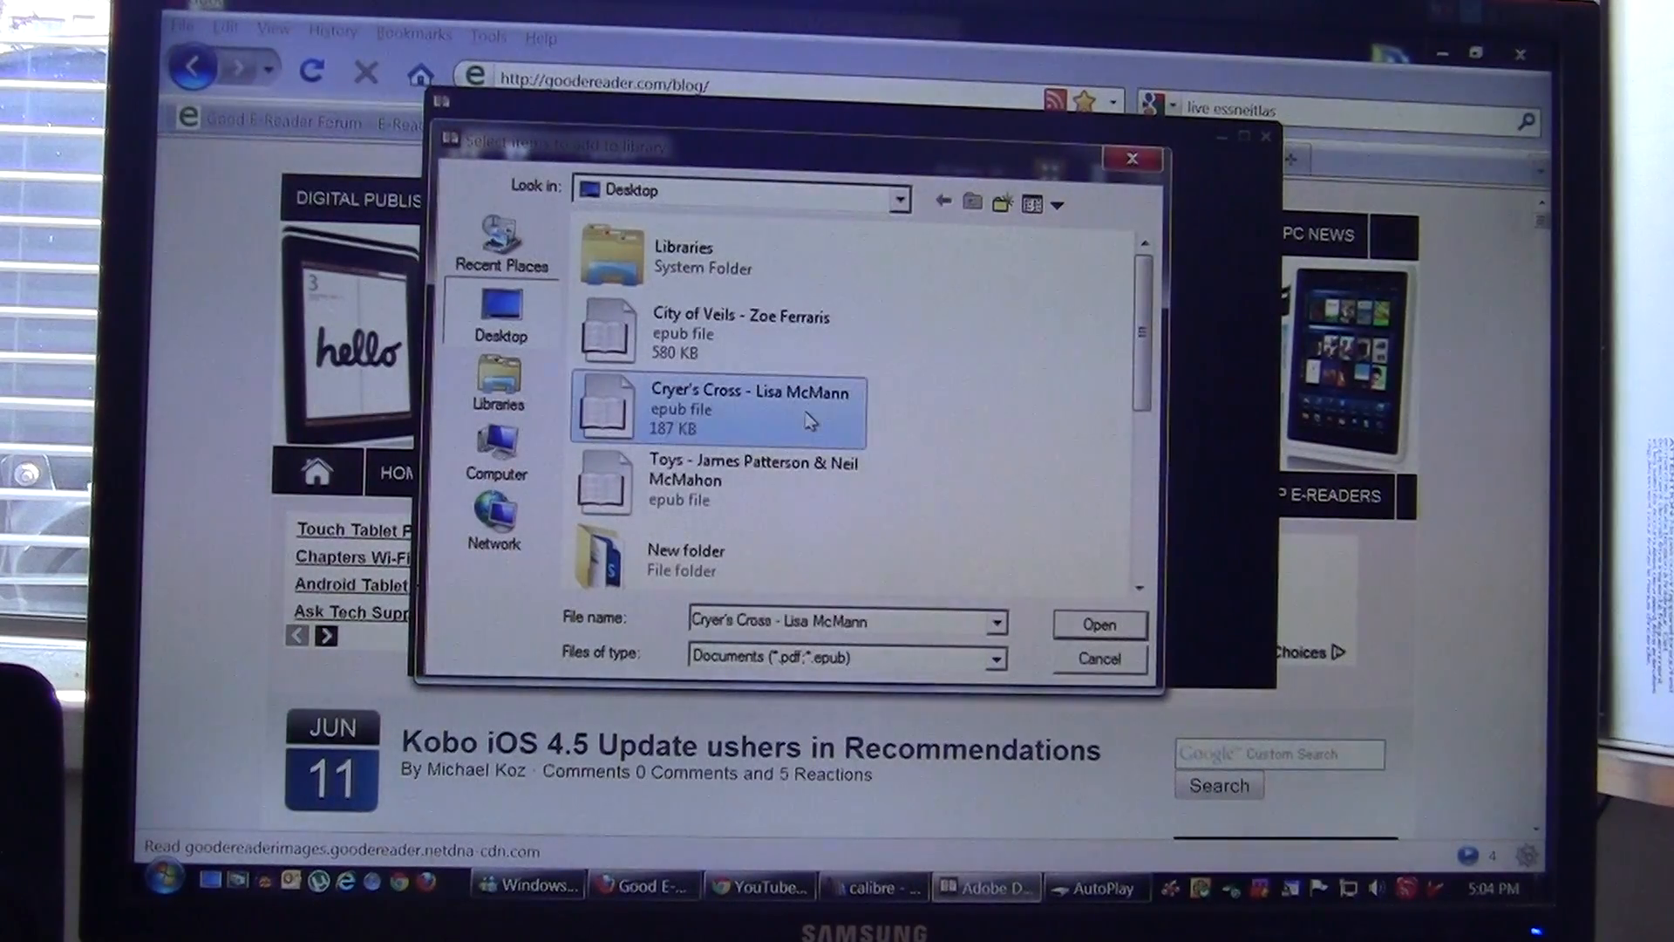
{"action": "left_click", "coordinate": [1097, 625]}
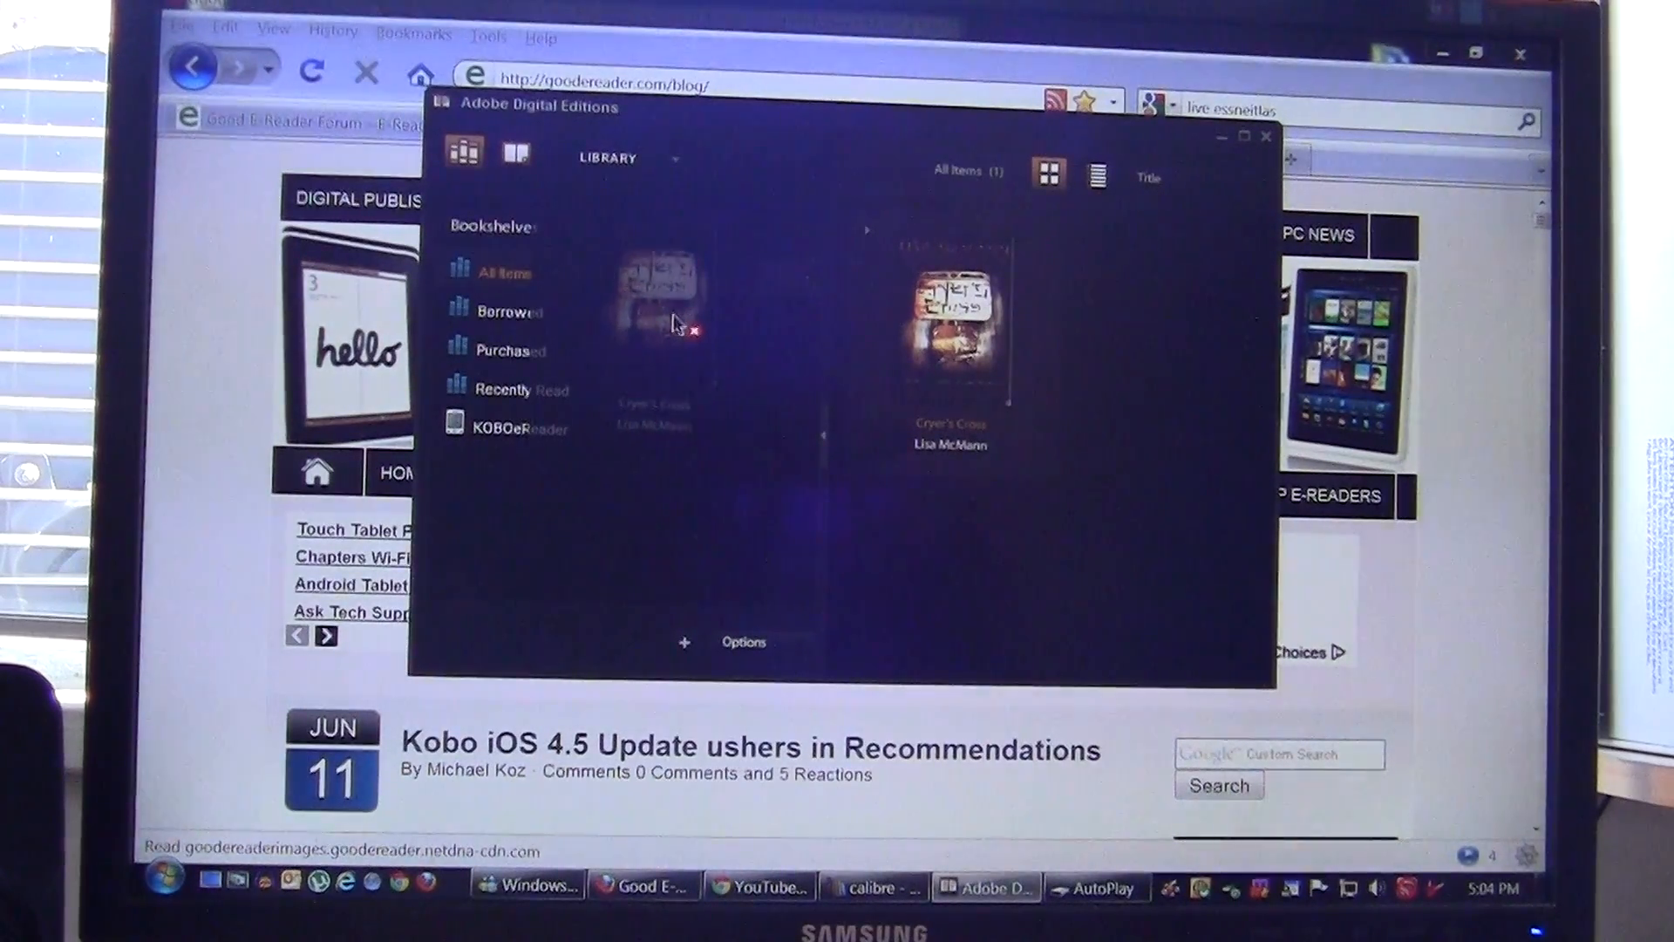
{"action": "left_click_drag", "start_coordinate": [656, 309], "coordinate": [635, 427]}
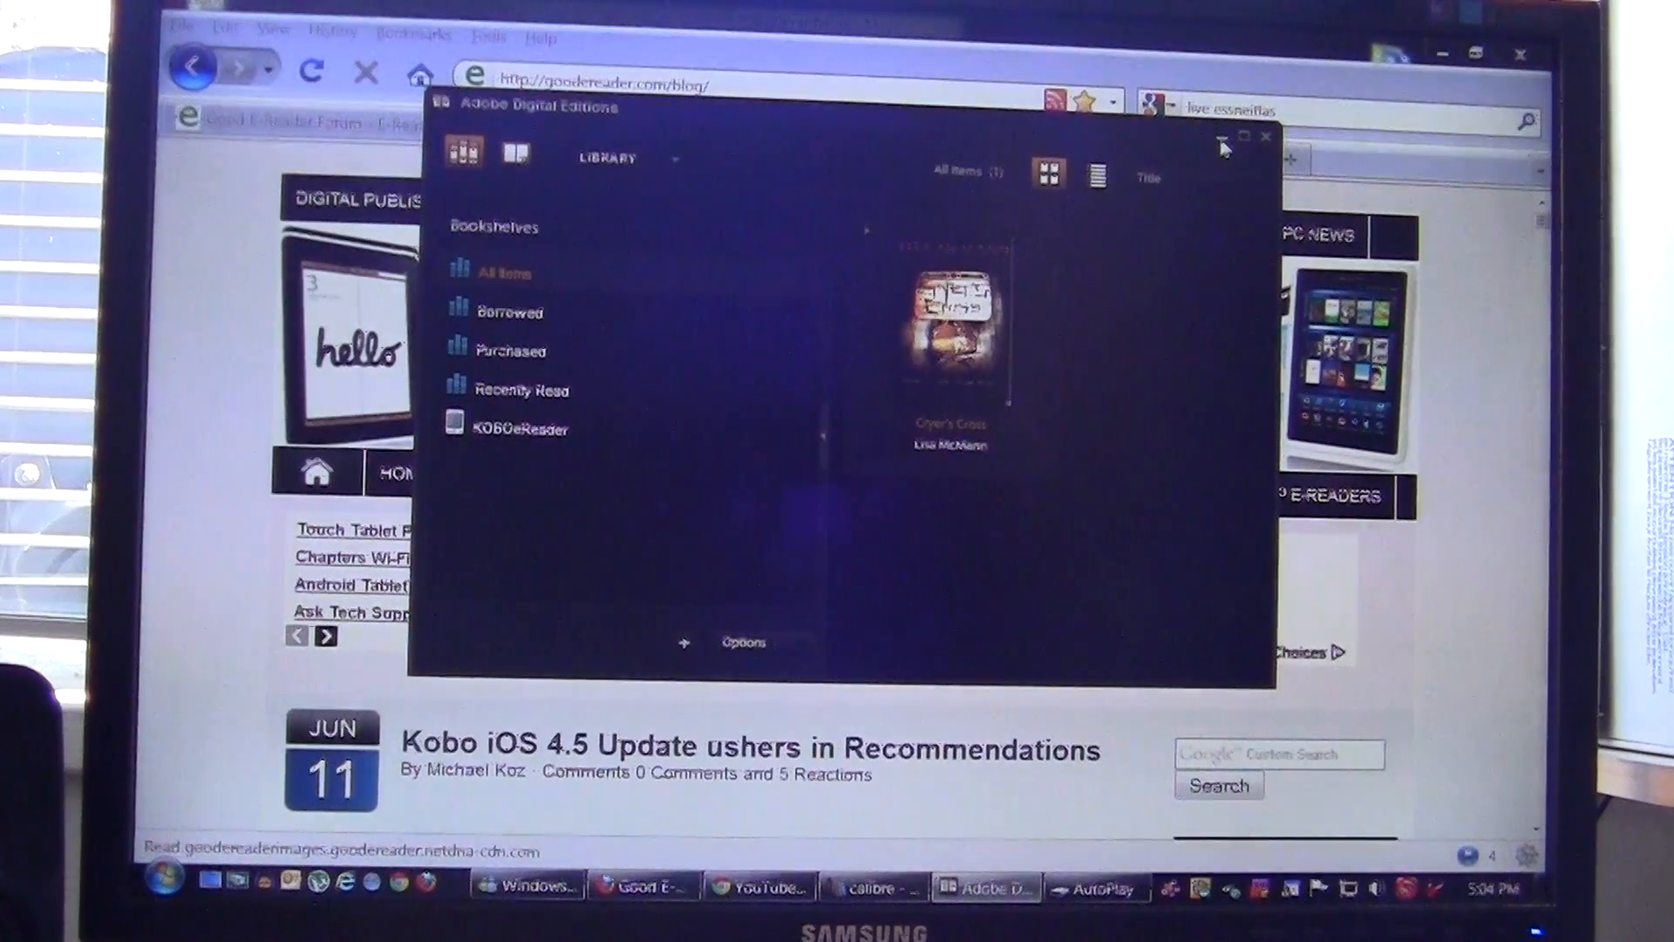
Step: Minimize Digital Editions and browse the KOBOeReader drive in Windows Explorer
{"action": "left_click", "coordinate": [159, 886]}
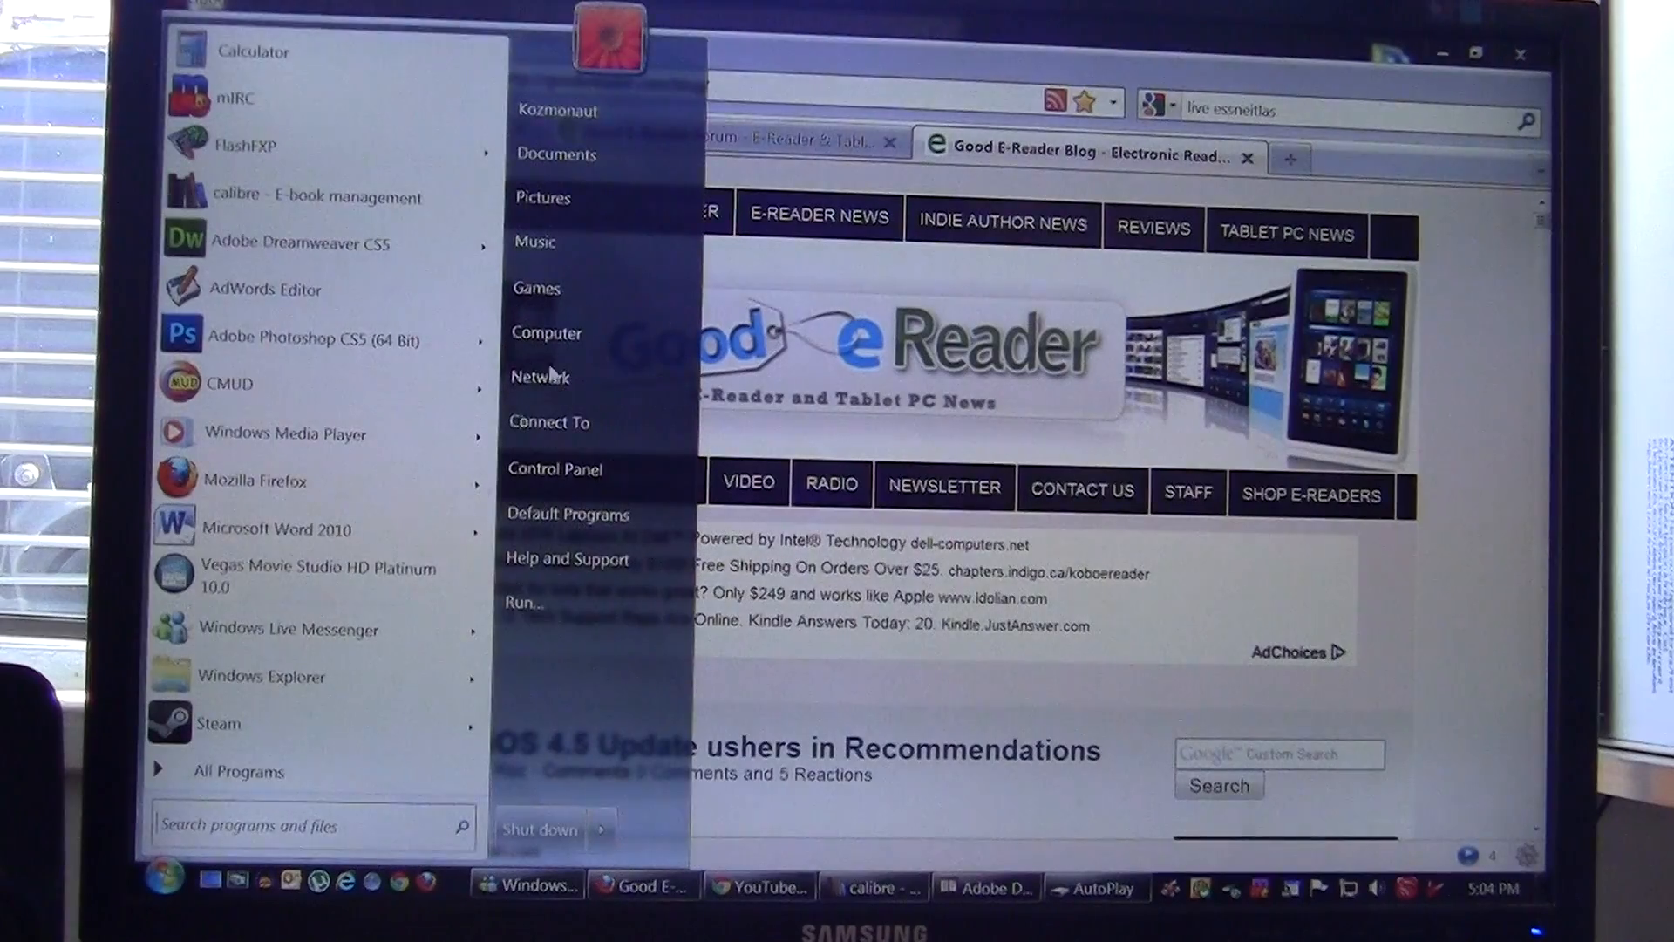
{"action": "left_click", "coordinate": [556, 154]}
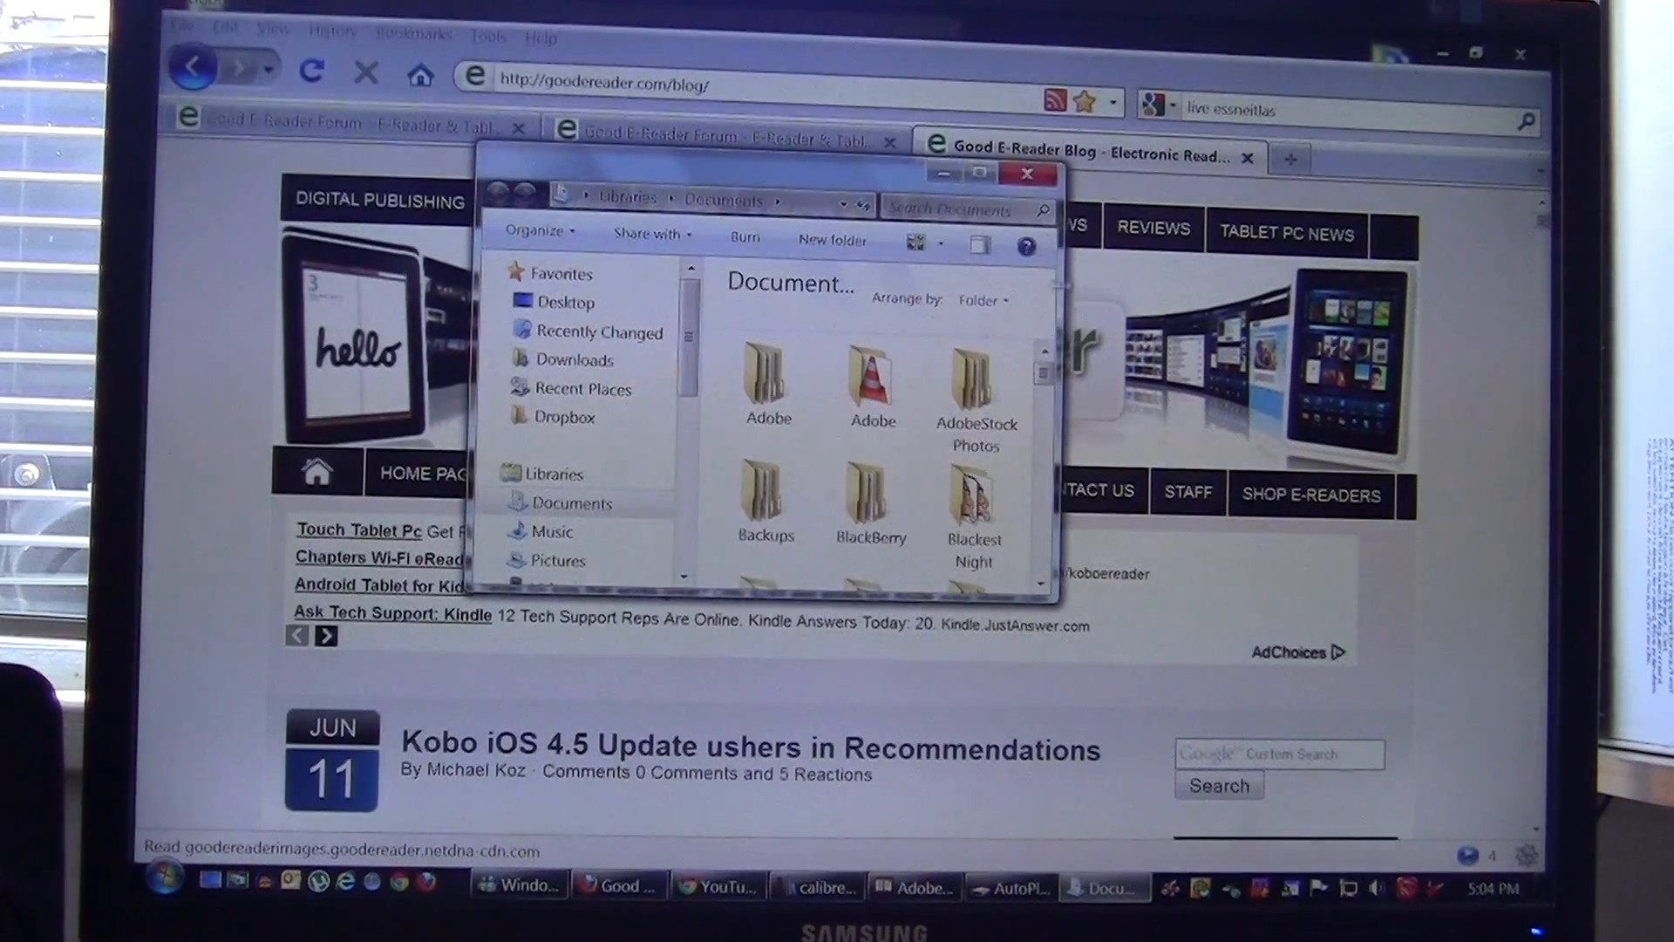
{"action": "left_click", "coordinate": [567, 301]}
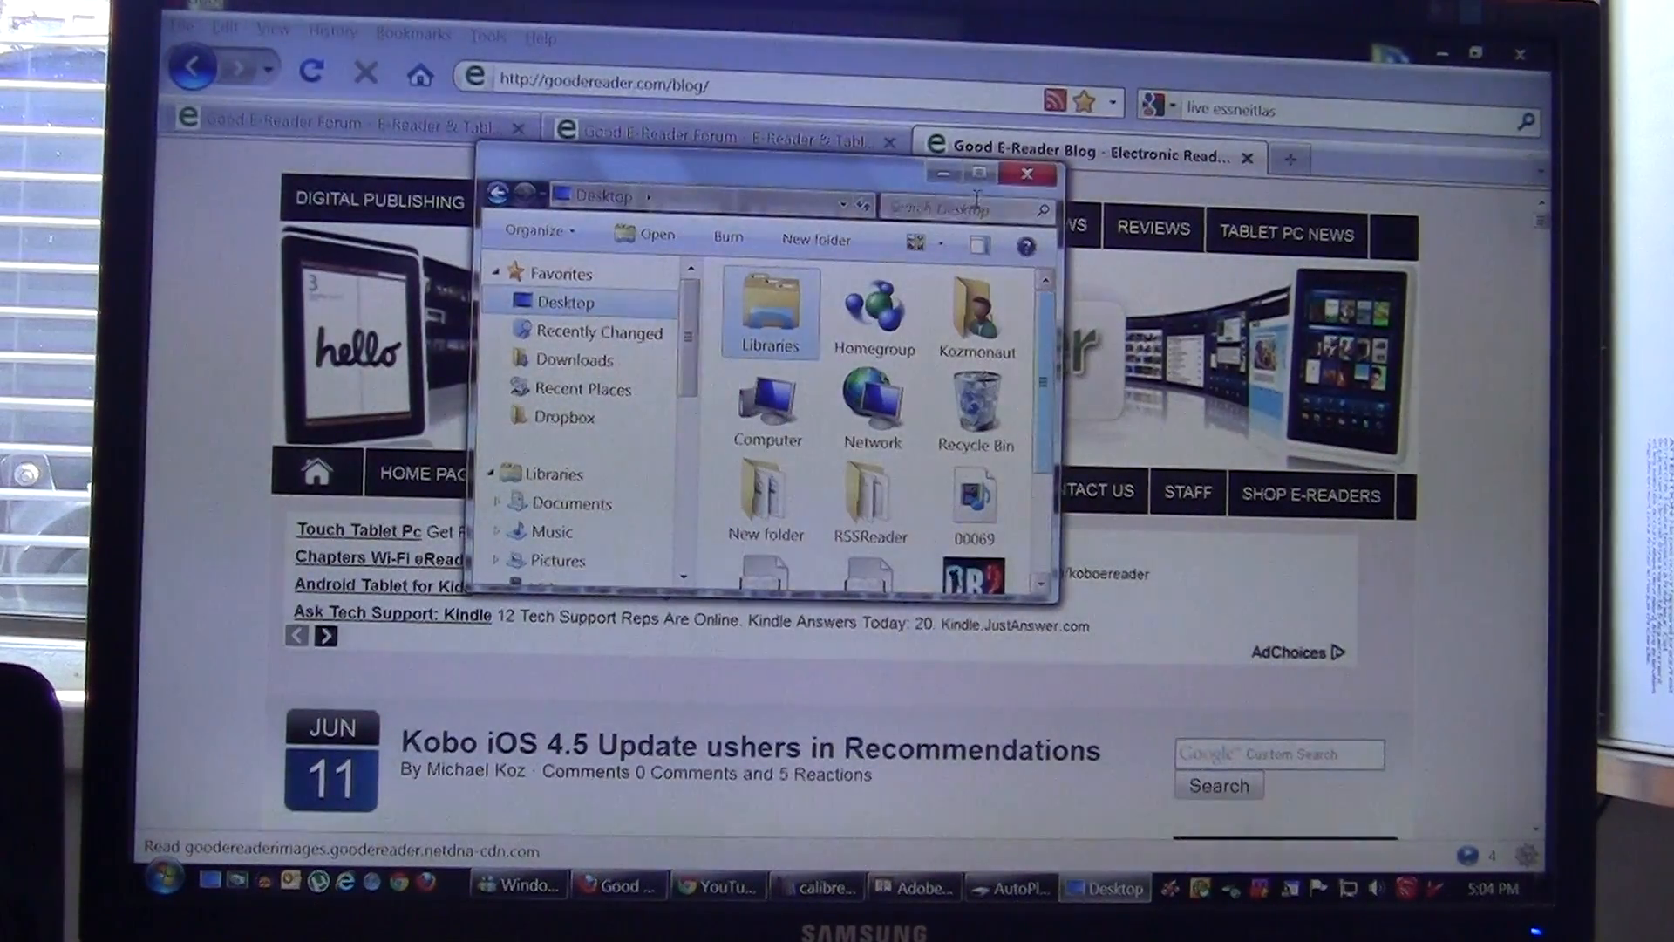
{"action": "left_click", "coordinate": [977, 175]}
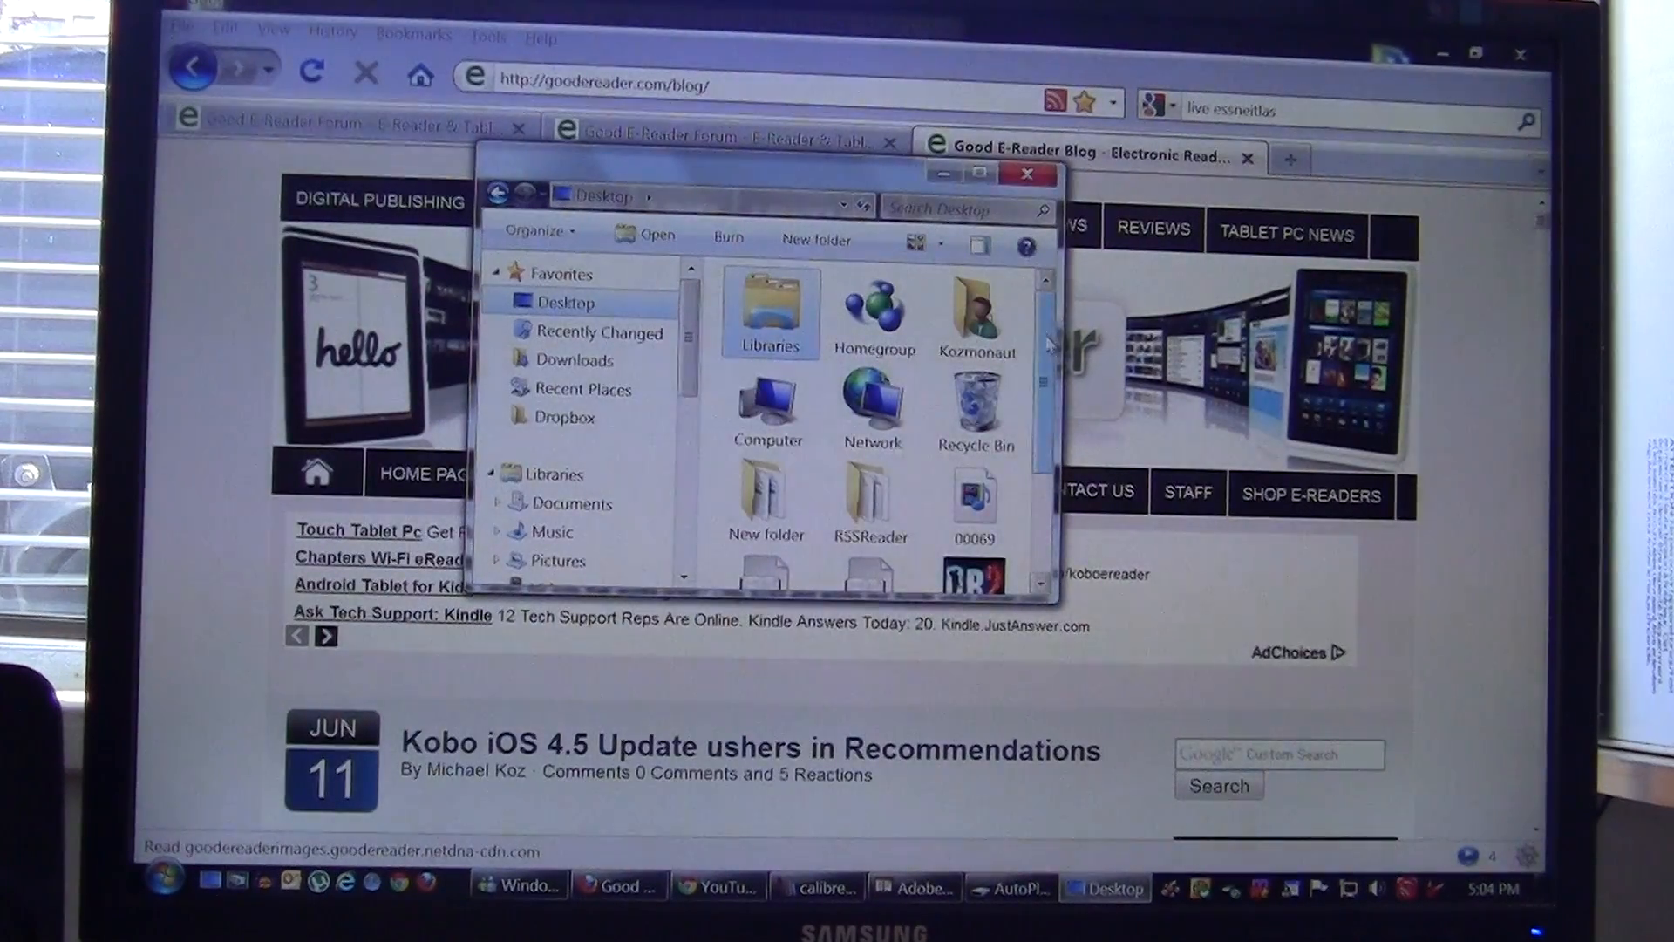
{"action": "scroll", "scroll_direction": "down", "scroll_amount": 3}
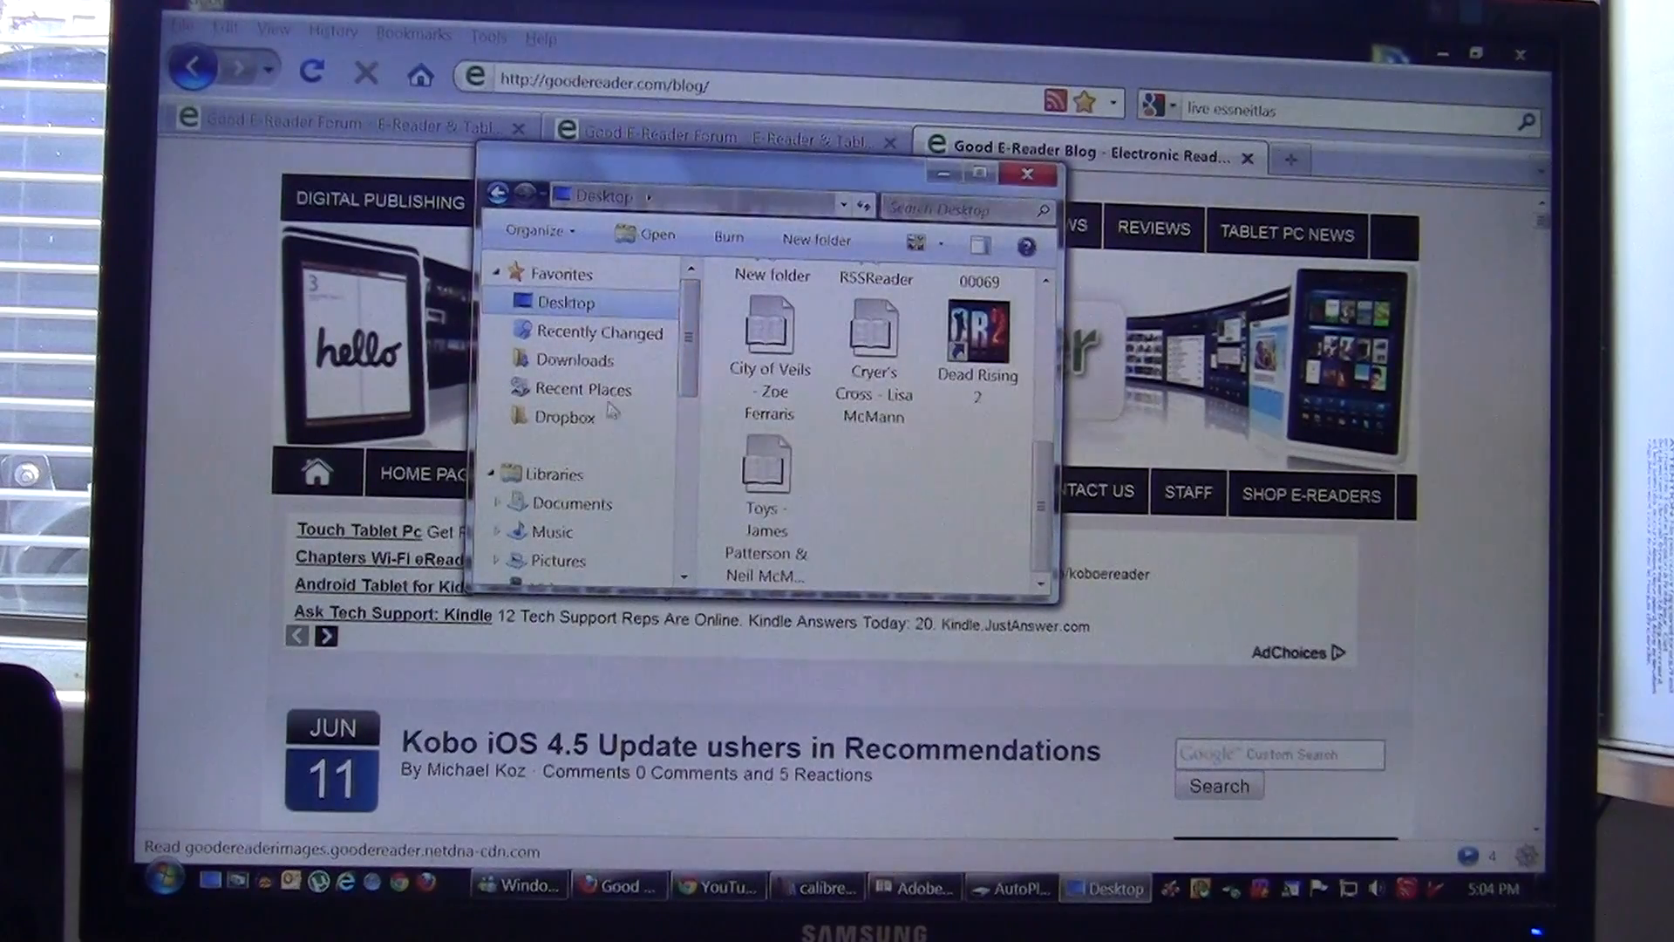
{"action": "scroll", "scroll_direction": "down", "scroll_amount": 3}
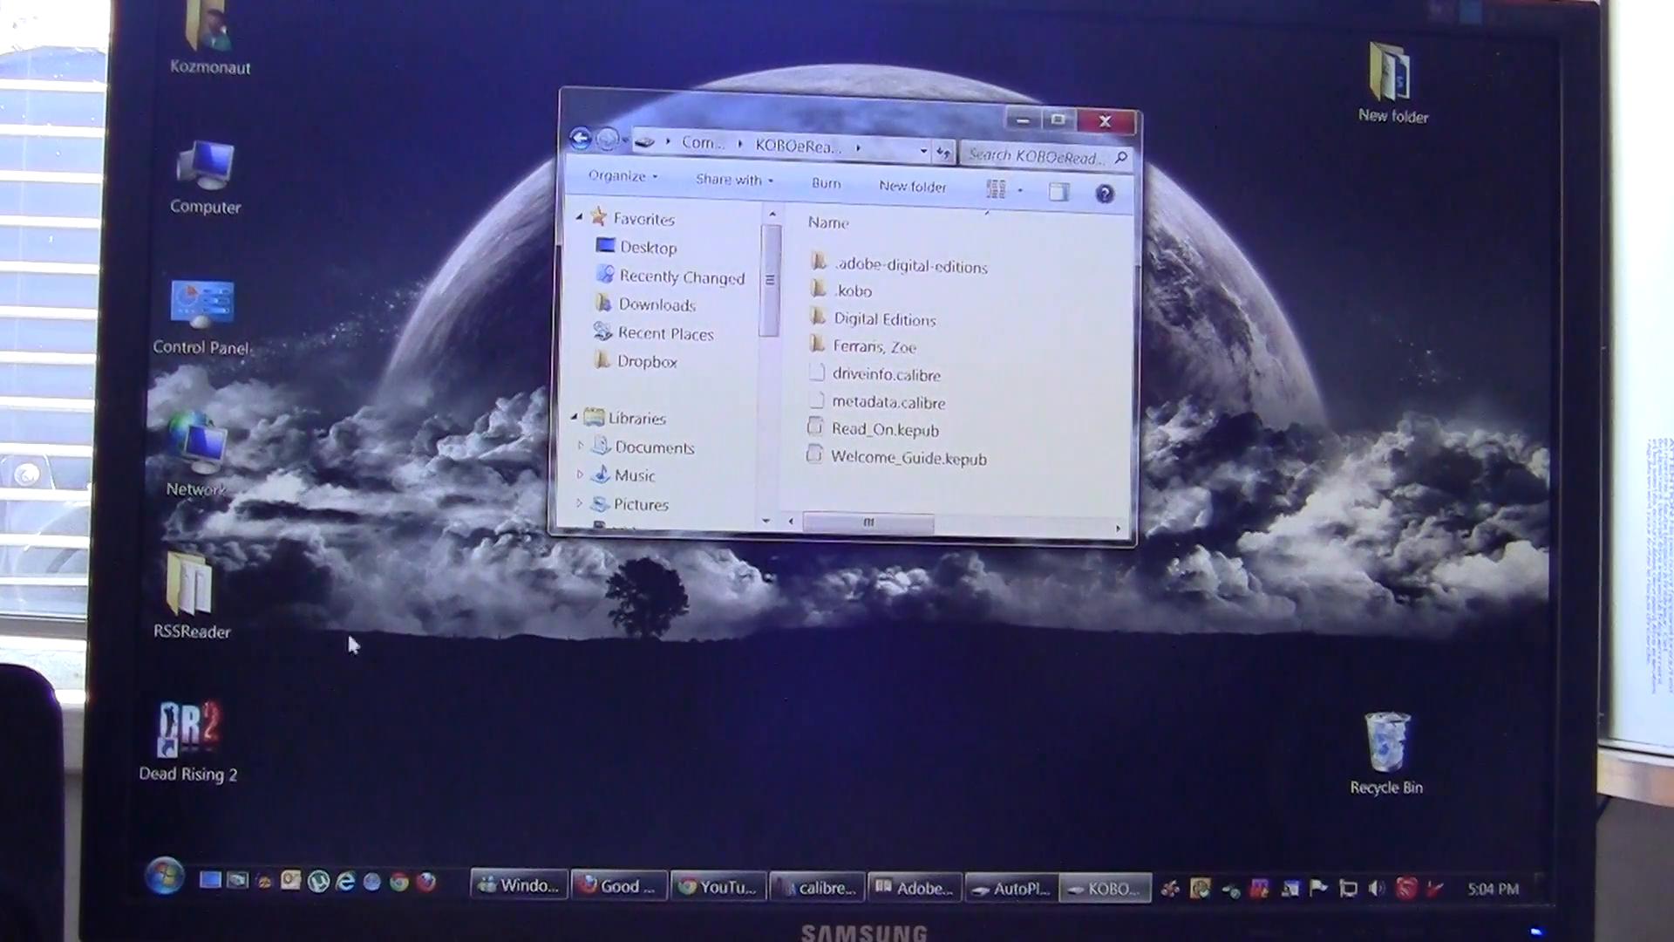
Step: Move the Explorer window aside and drag the Toys epub onto the KOBOeReader drive
{"action": "left_click_drag", "start_coordinate": [780, 120], "coordinate": [1132, 130]}
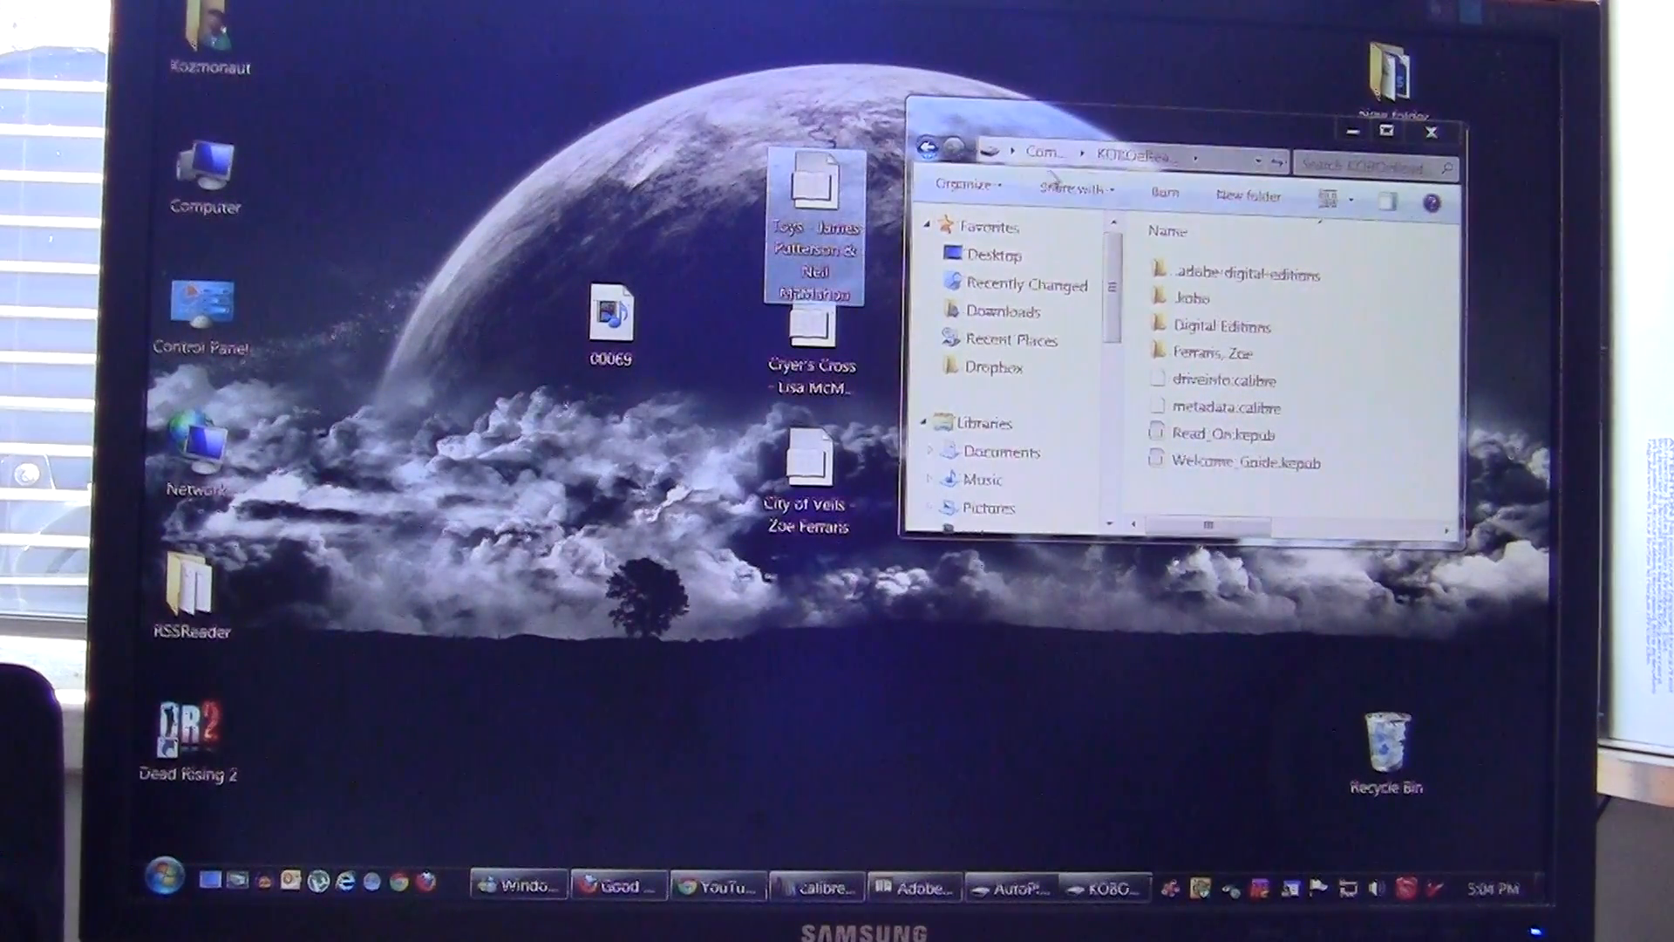
{"action": "left_click_drag", "start_coordinate": [1122, 130], "coordinate": [1100, 118]}
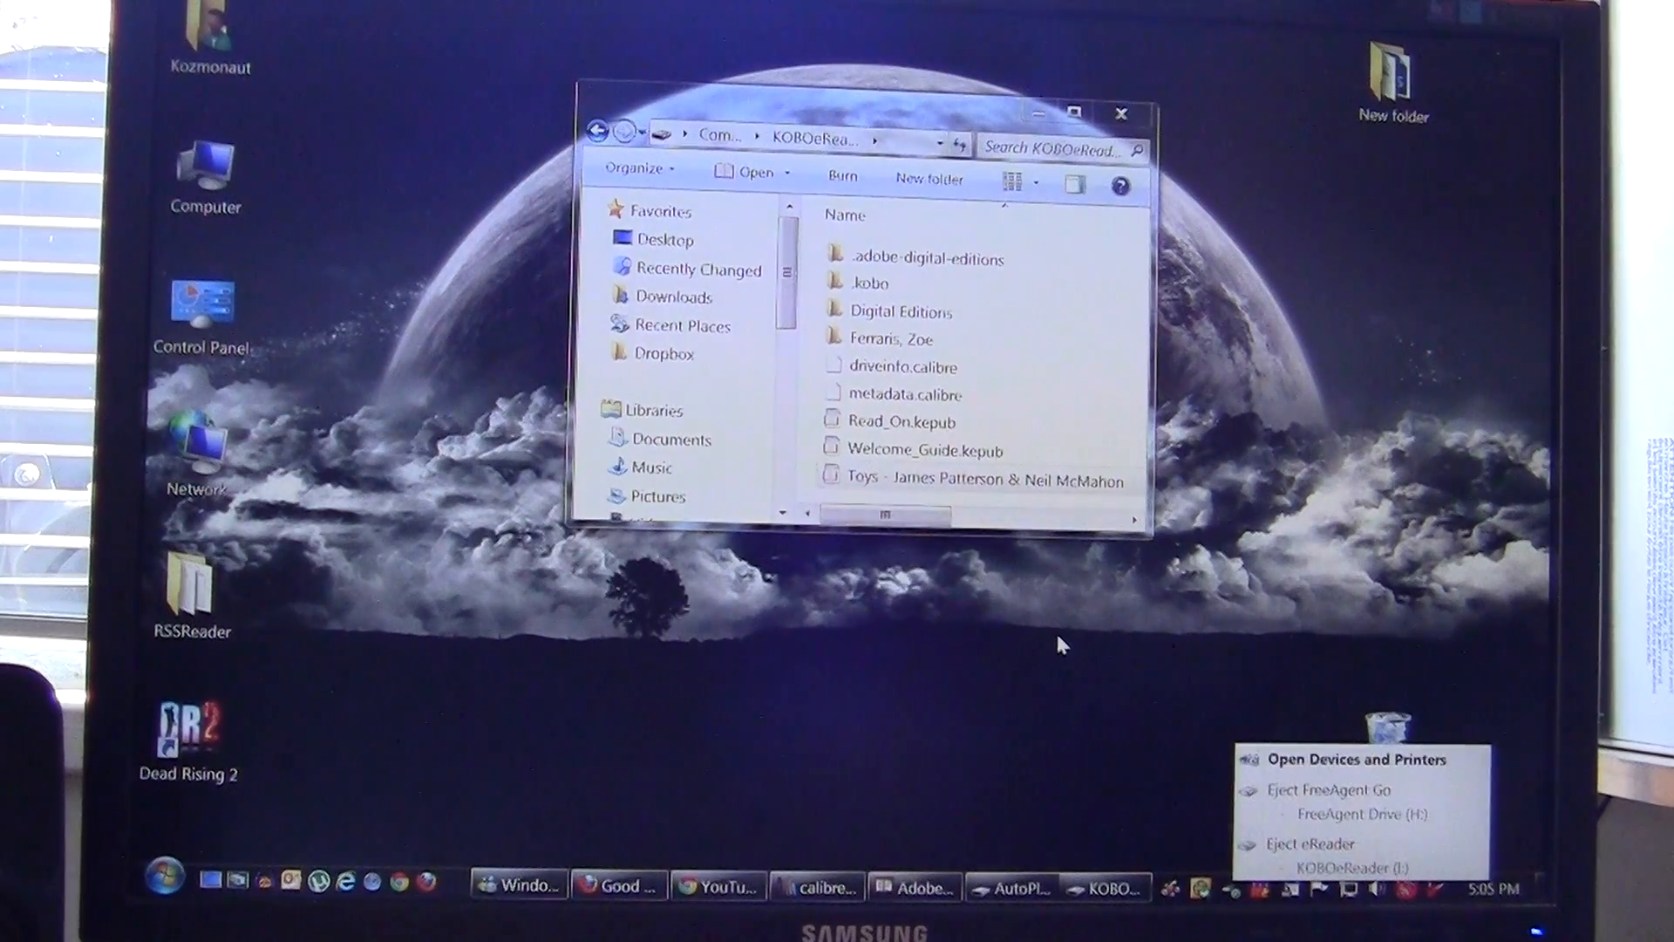
{"action": "mouse_move", "coordinate": [1377, 847]}
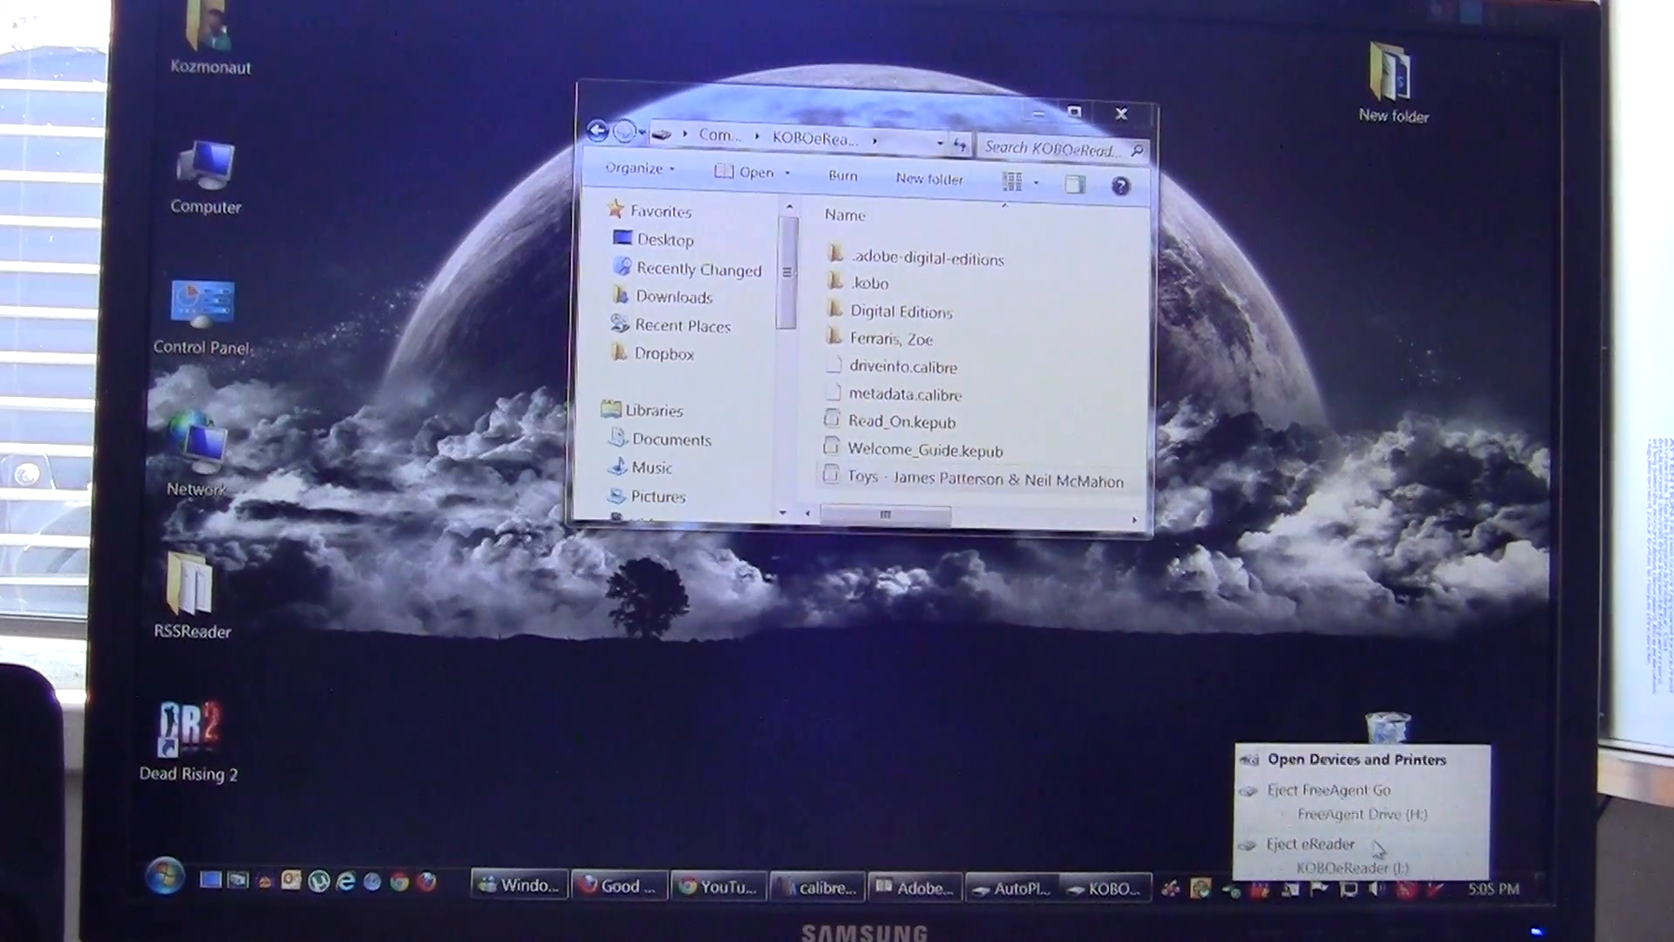